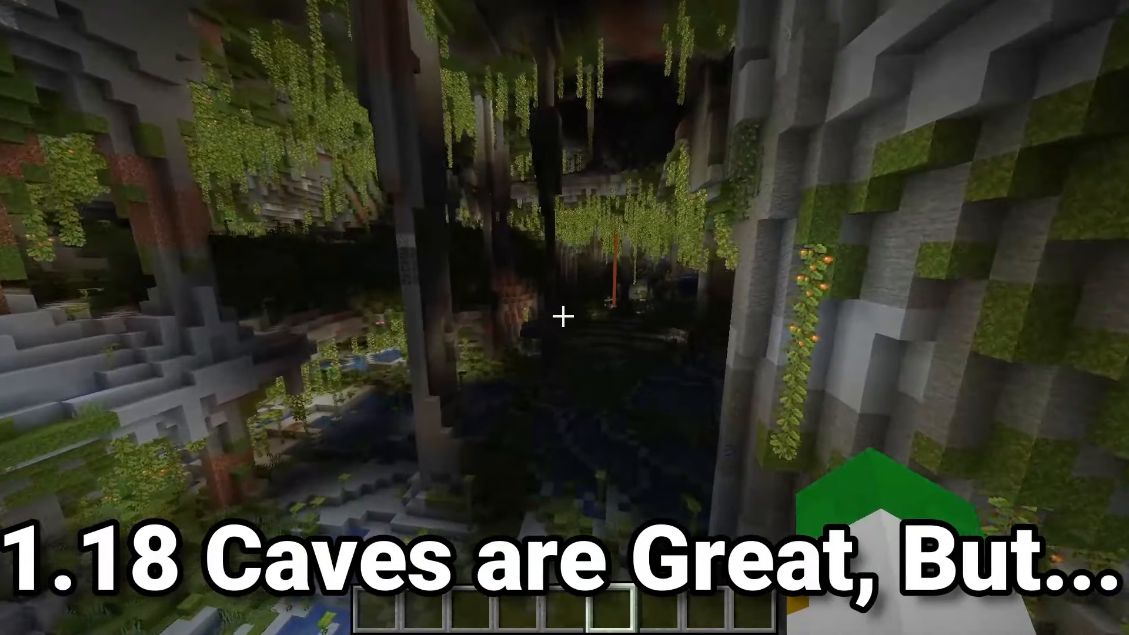
mouse_move(565, 318)
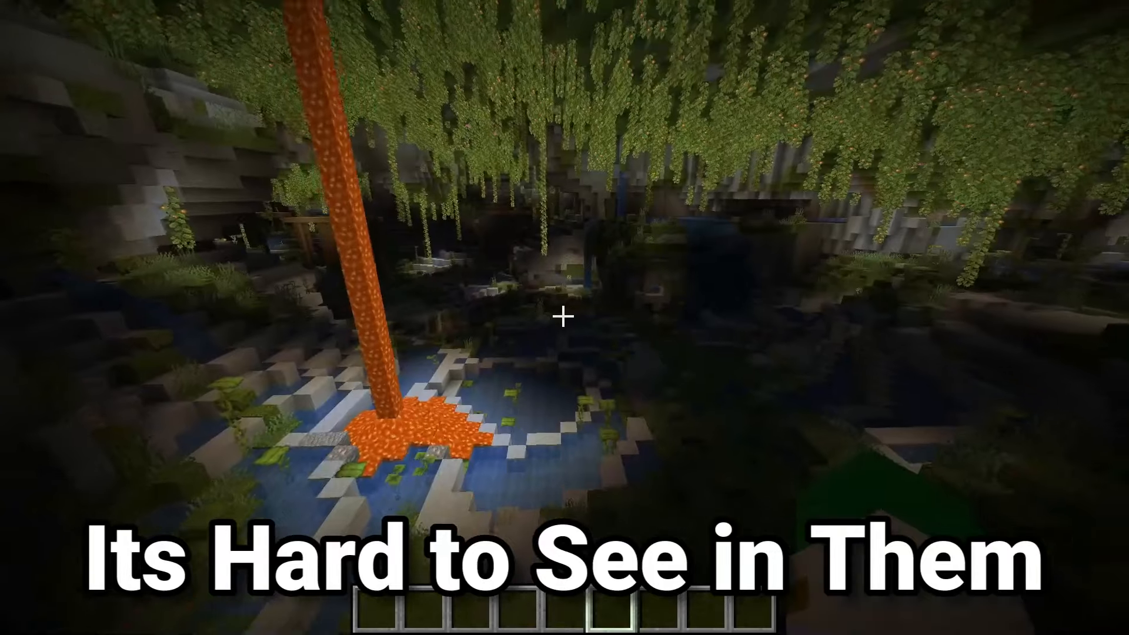
mouse_move(564, 318)
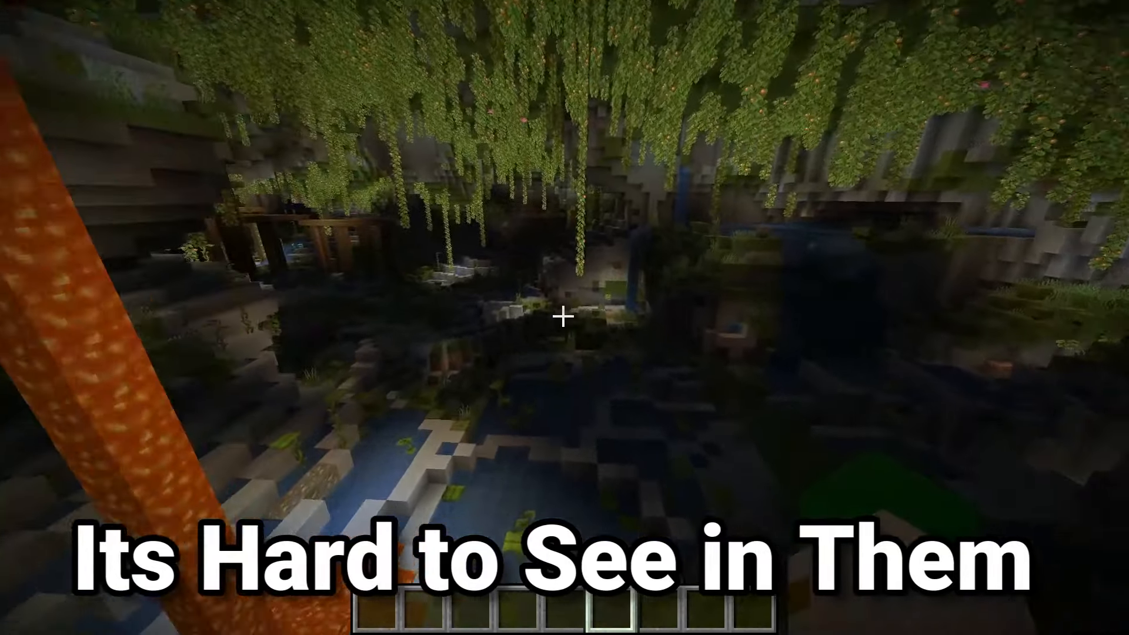
mouse_move(564, 317)
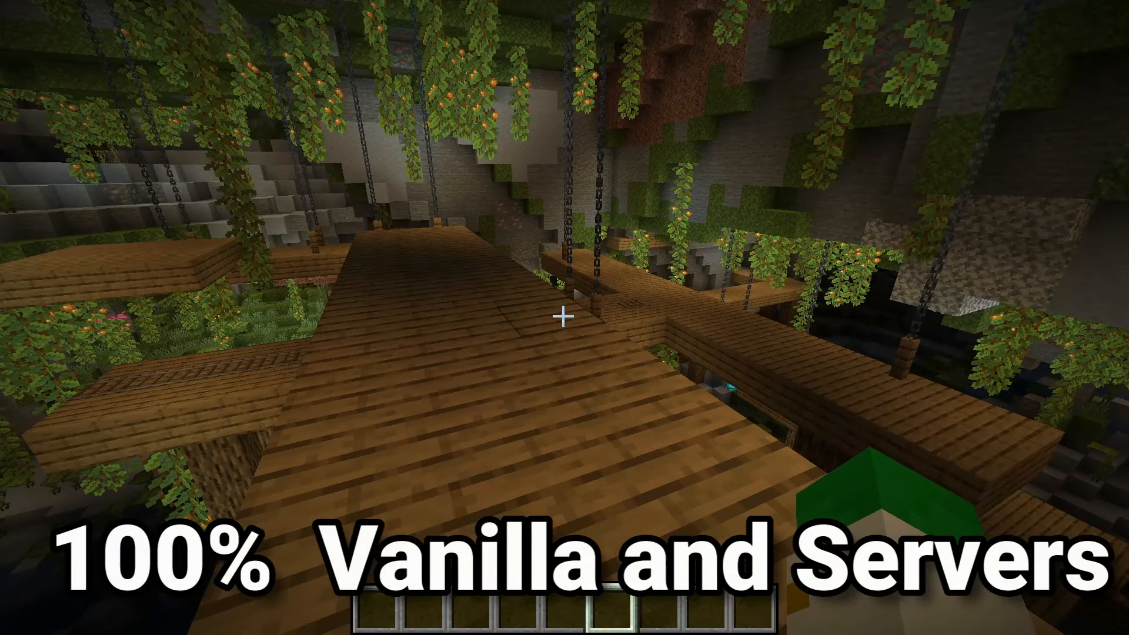
mouse_move(564, 318)
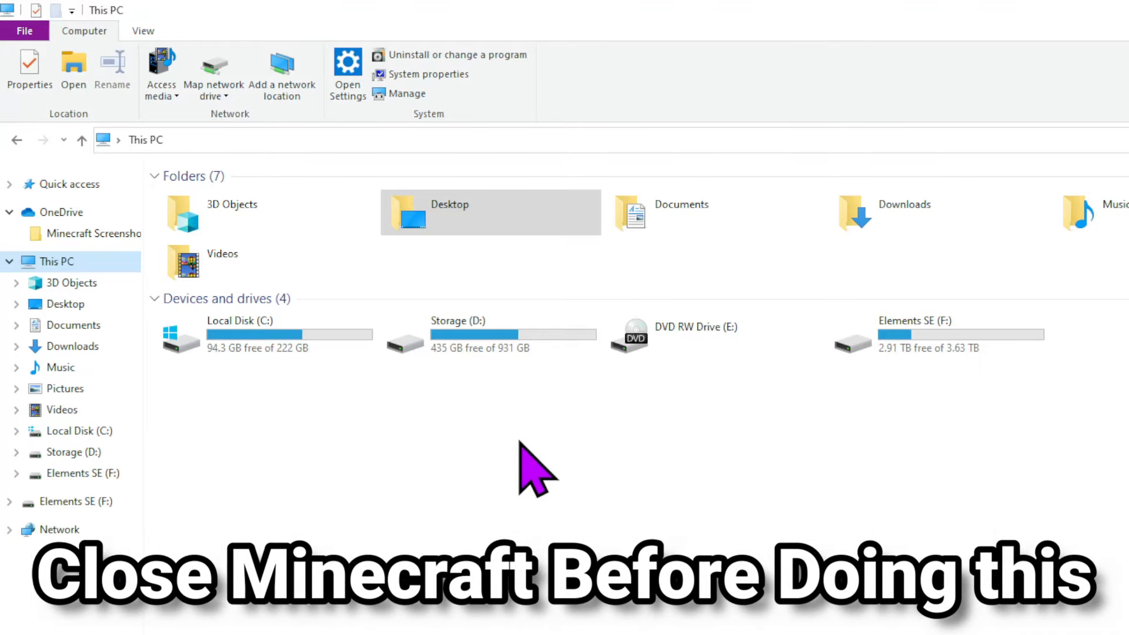
mouse_move(507, 443)
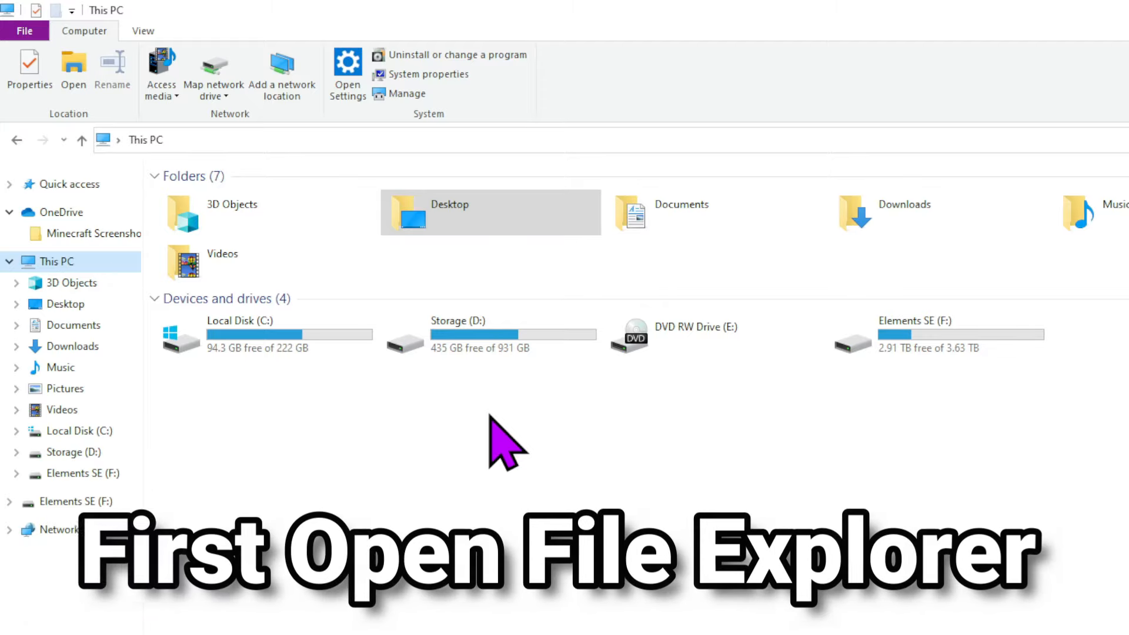
mouse_move(407, 471)
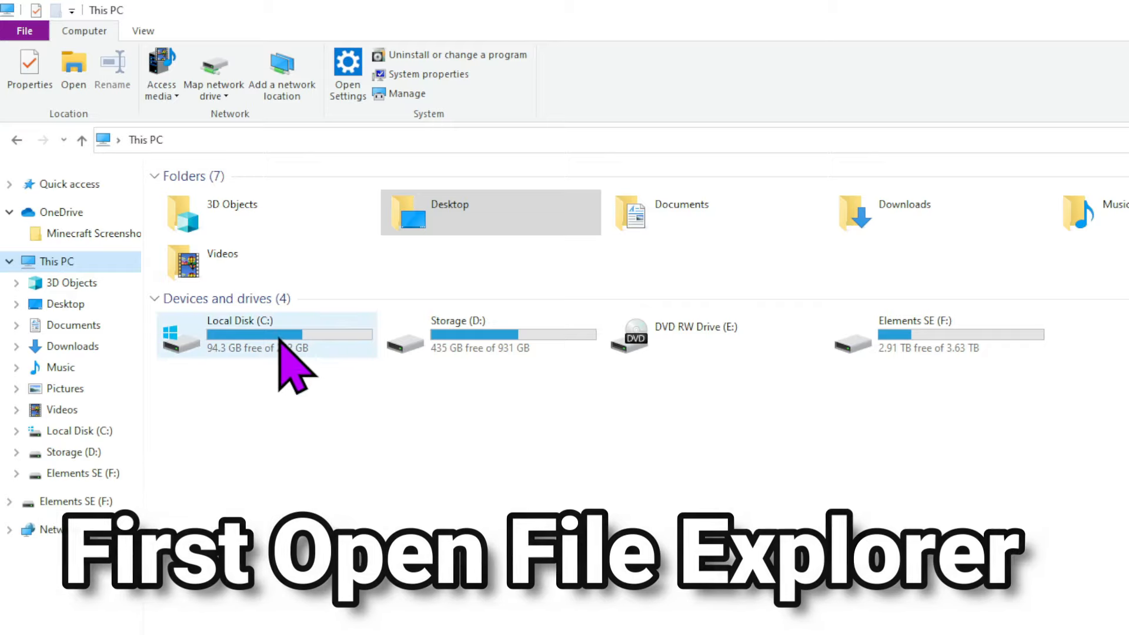
Step: Go from This PC through Local Disk (C:) and Users into your own user folder
double_click(240, 334)
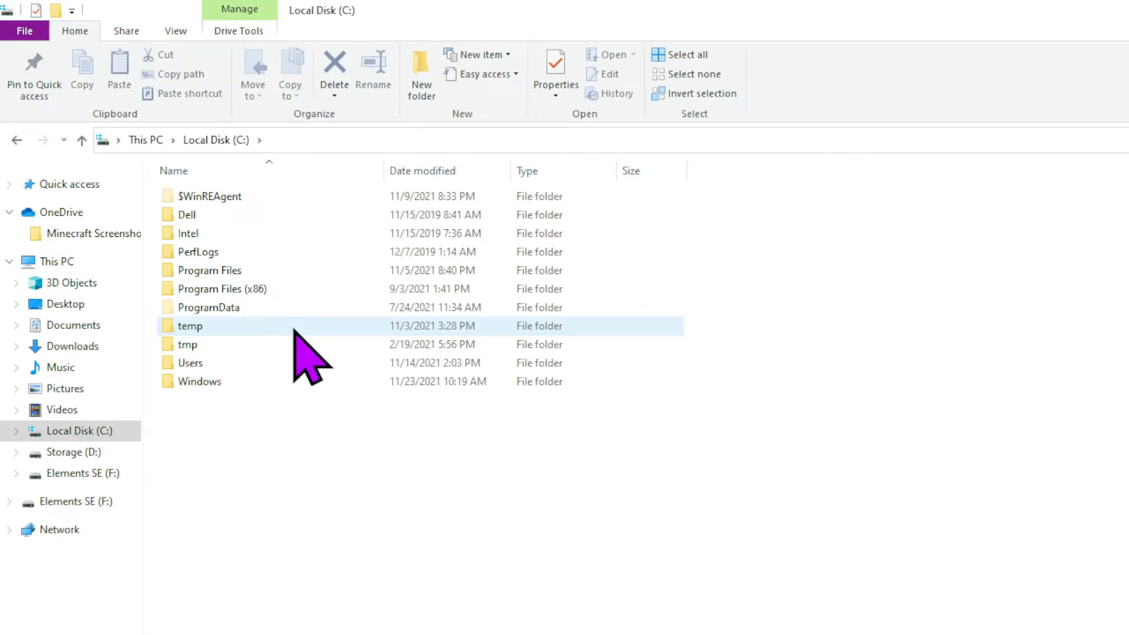
click(190, 362)
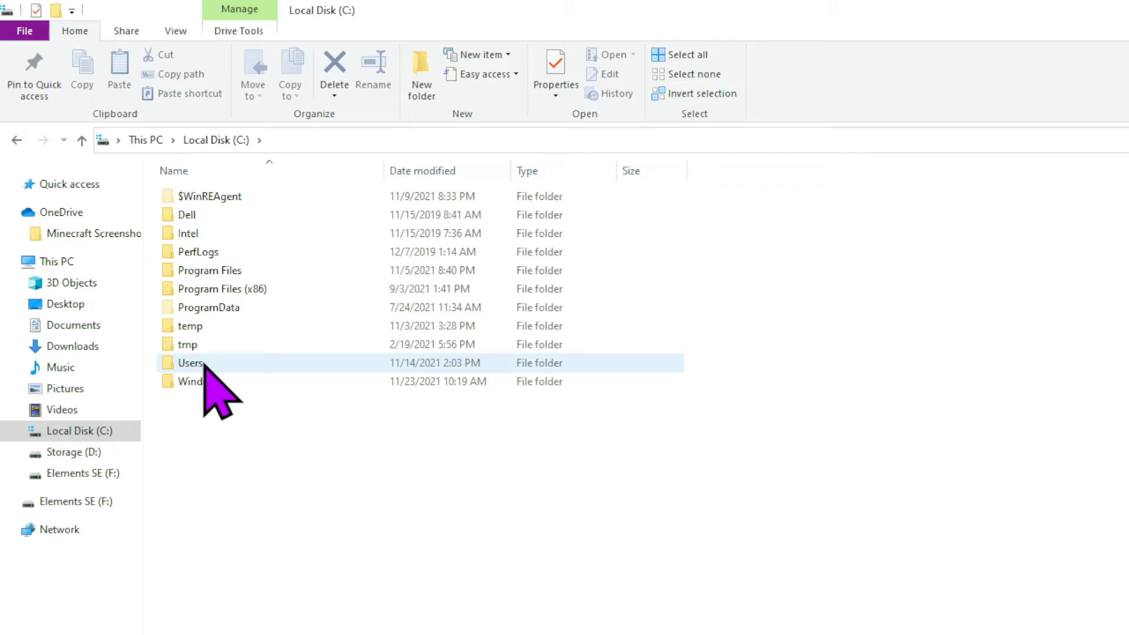
double_click(190, 363)
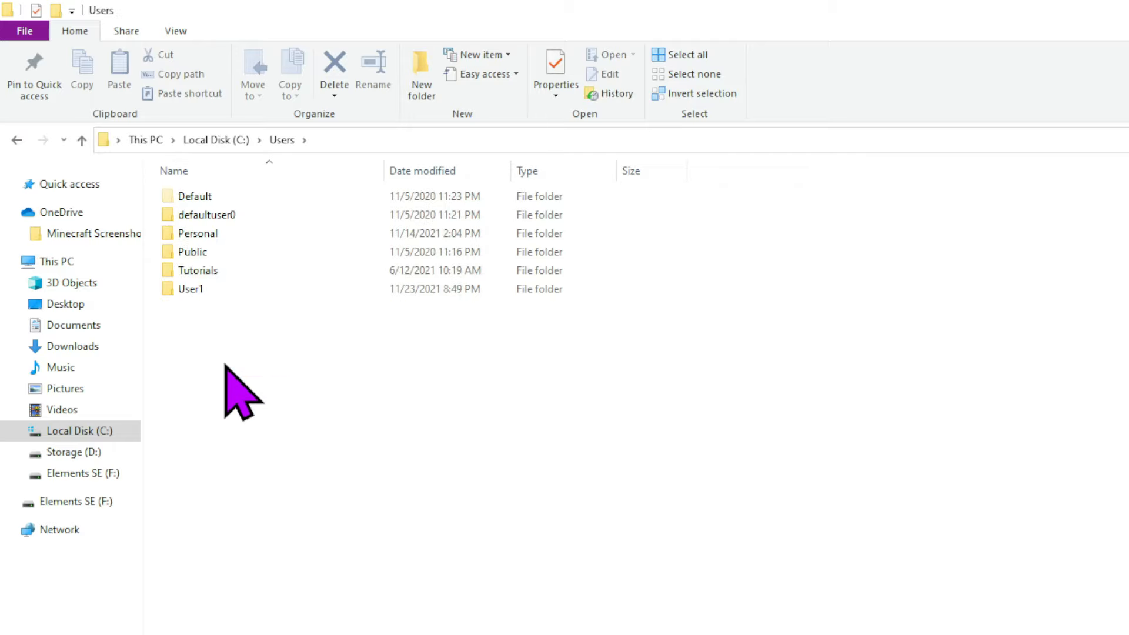
double_click(191, 289)
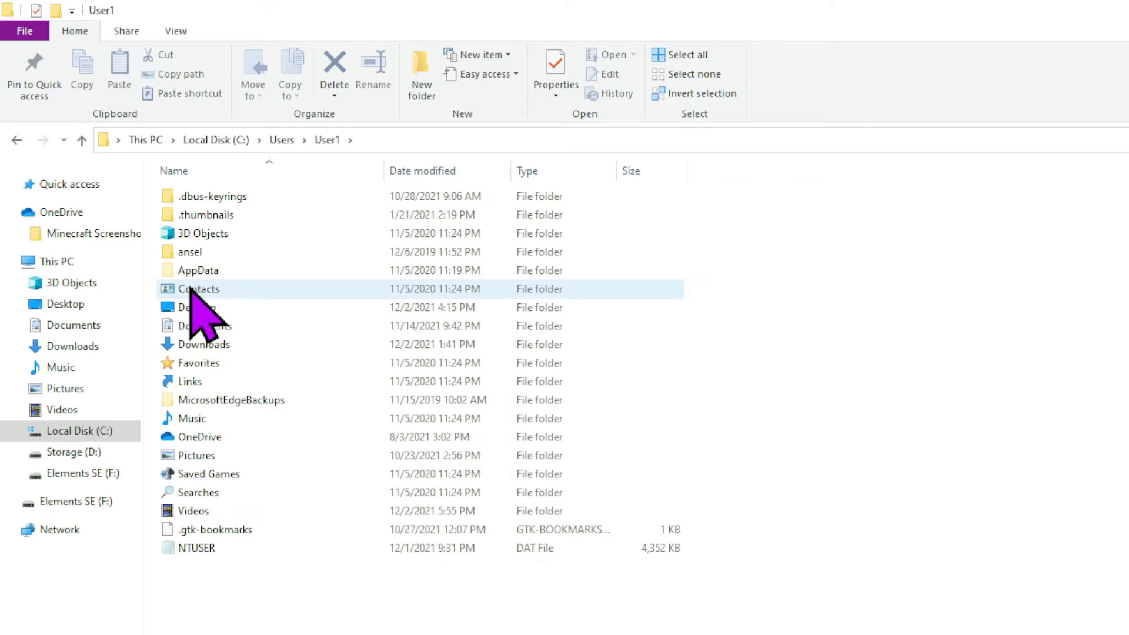
mouse_move(288, 274)
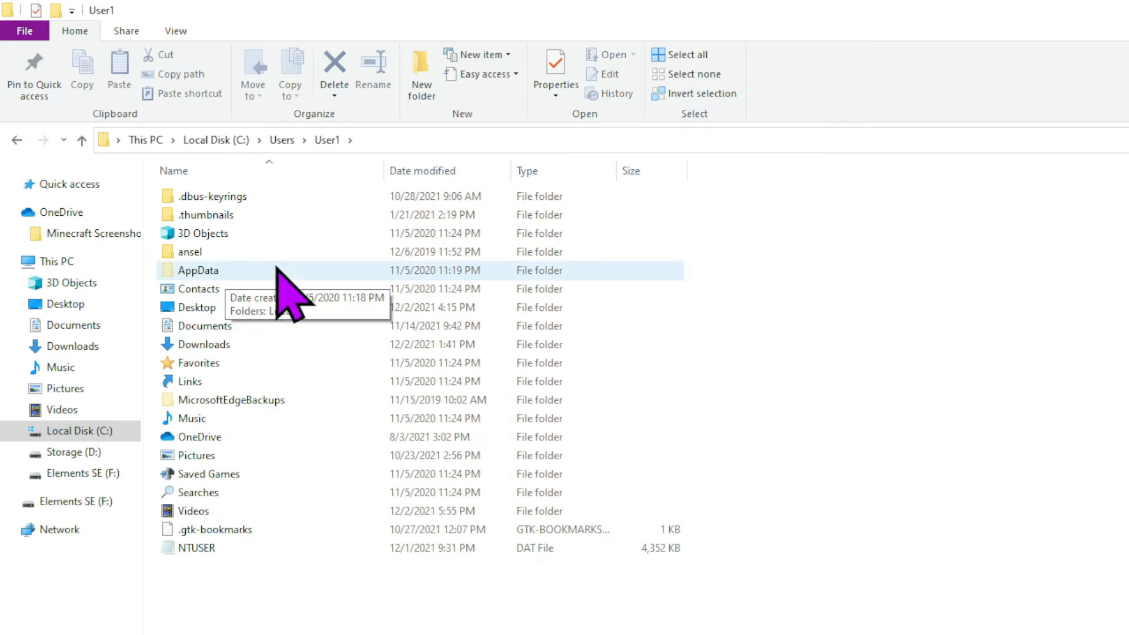
Step: Turn on Hidden items in File Explorer's View options
click(175, 32)
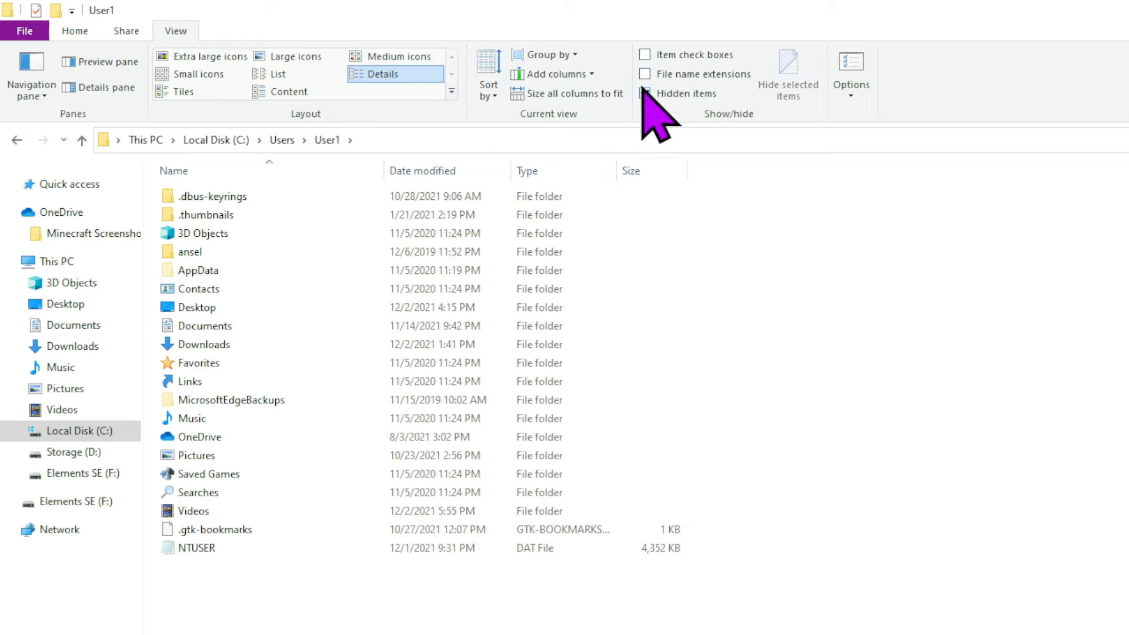
click(645, 94)
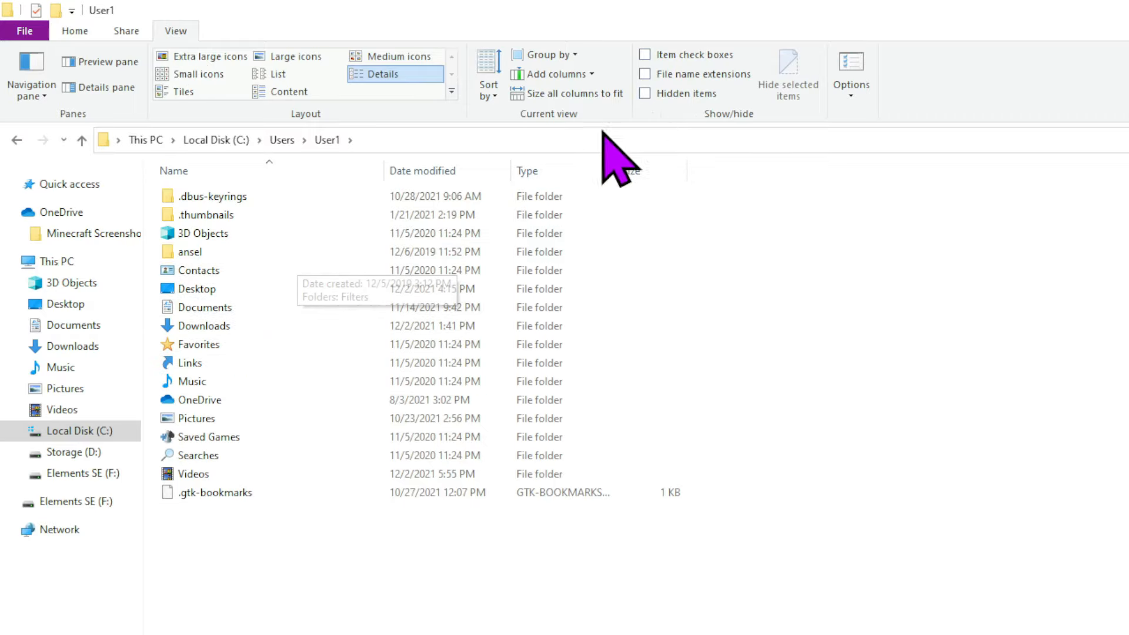
click(641, 94)
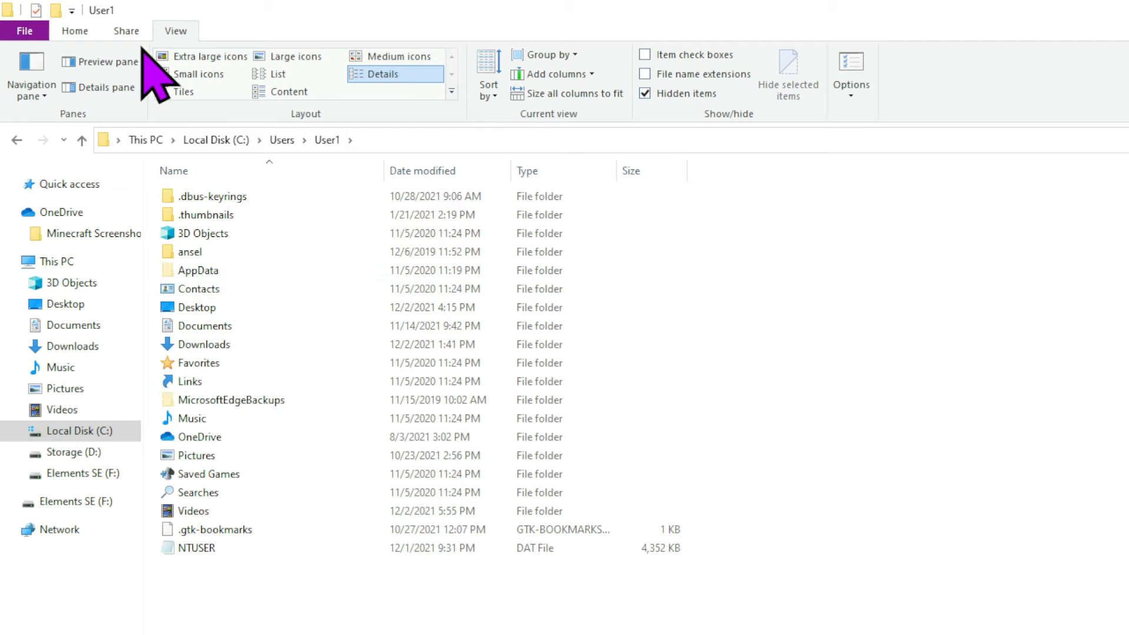
Step: Go into AppData, then Roaming, and select the .minecraft folder
double_click(201, 270)
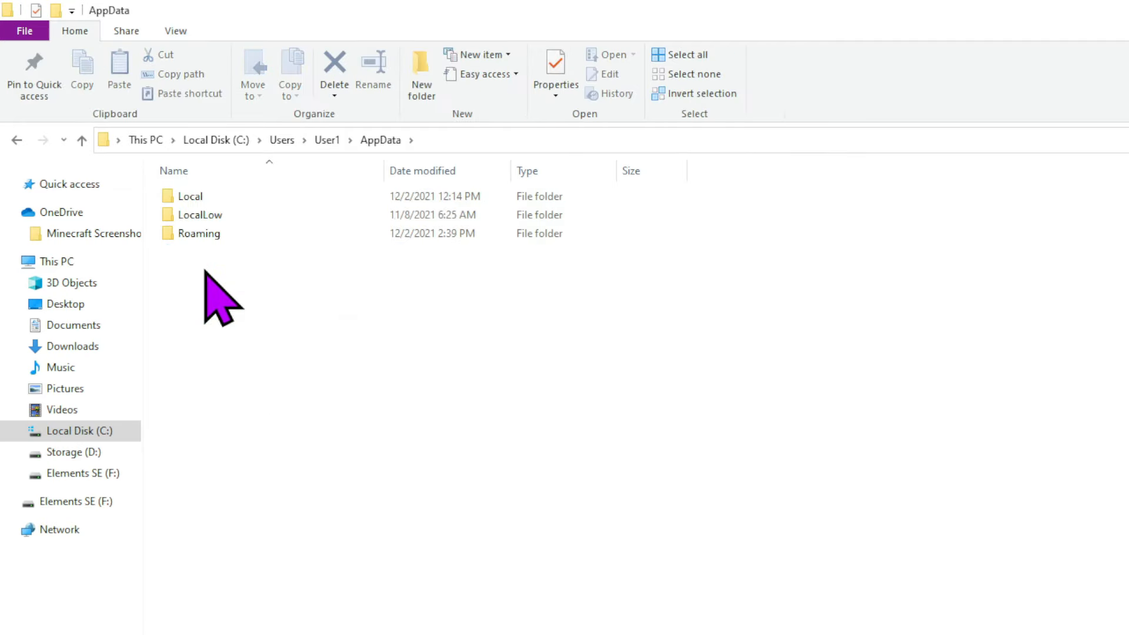
double_click(200, 234)
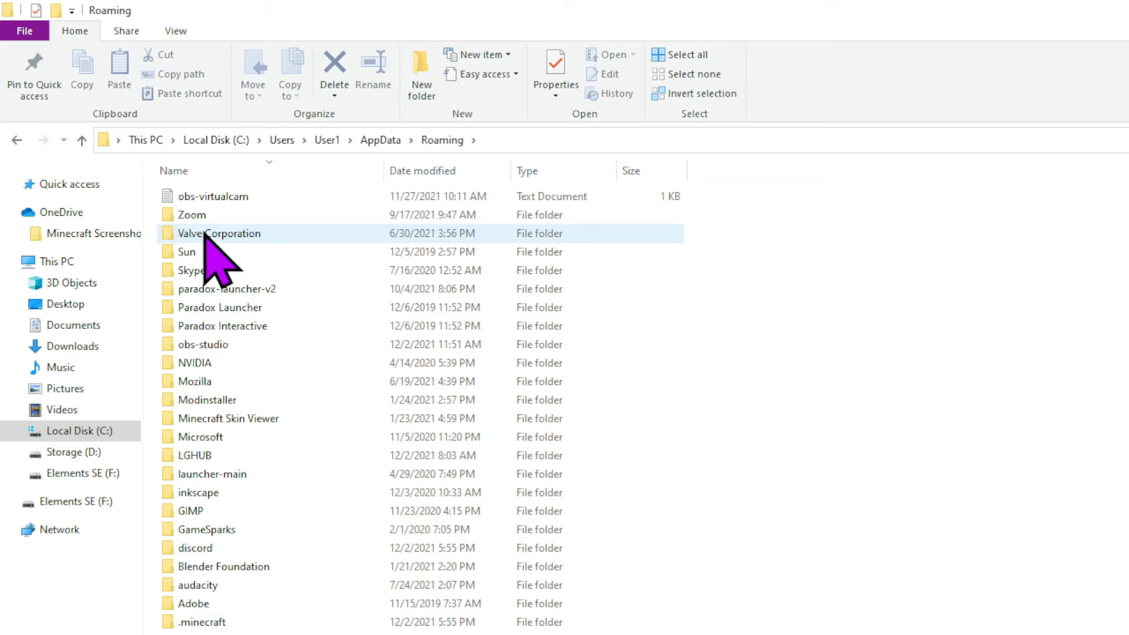
click(202, 622)
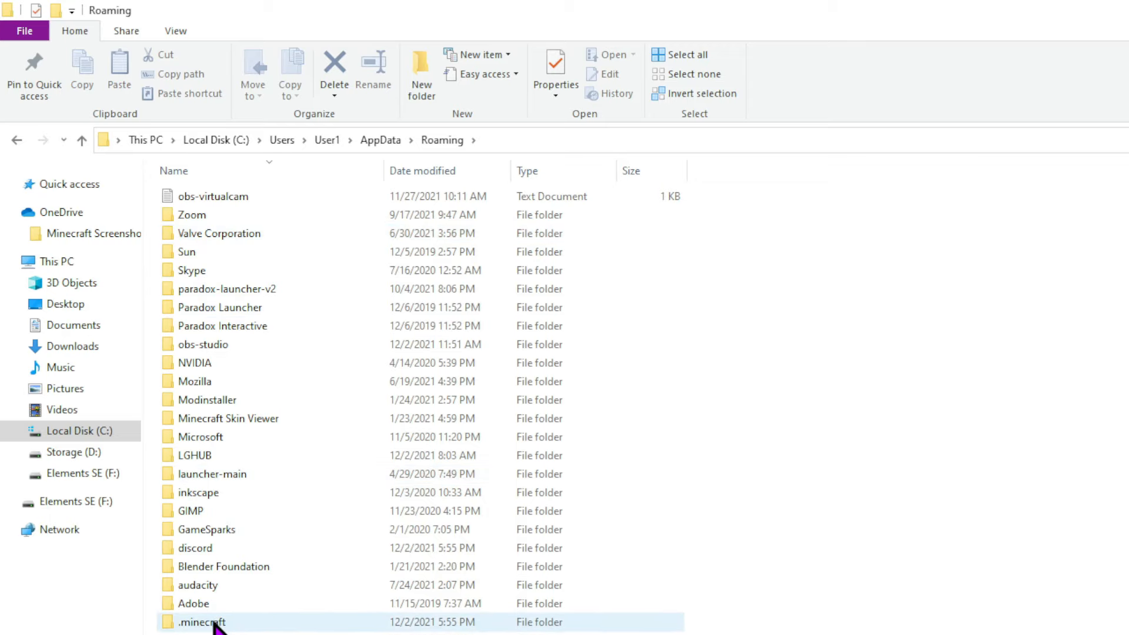
Step: Inside .minecraft, open the options text file in Notepad
double_click(203, 622)
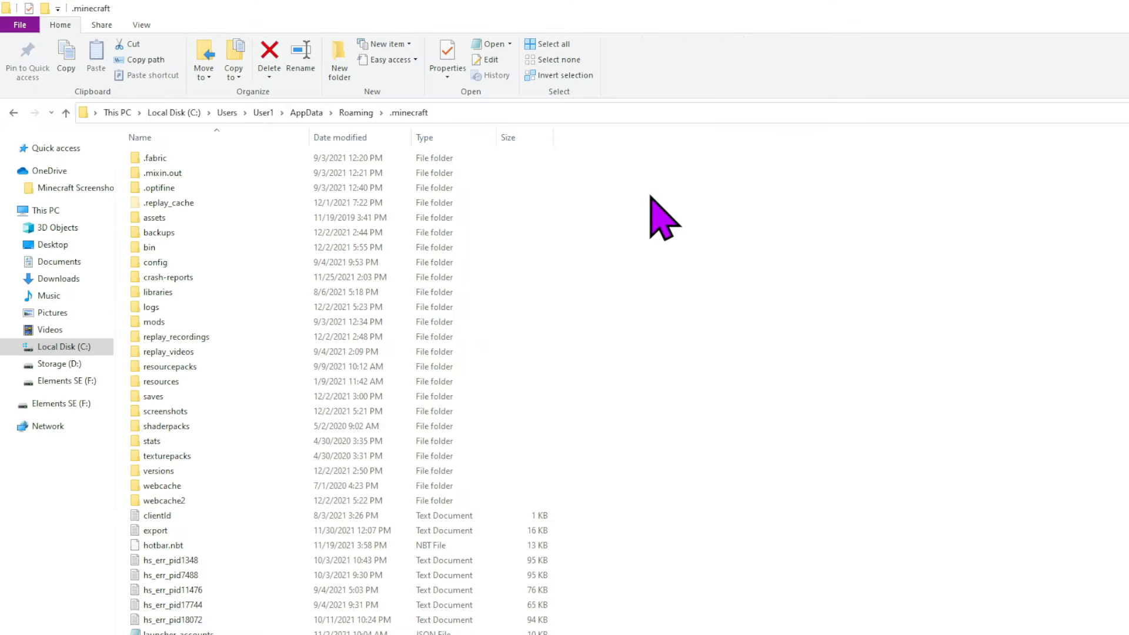
mouse_move(572, 255)
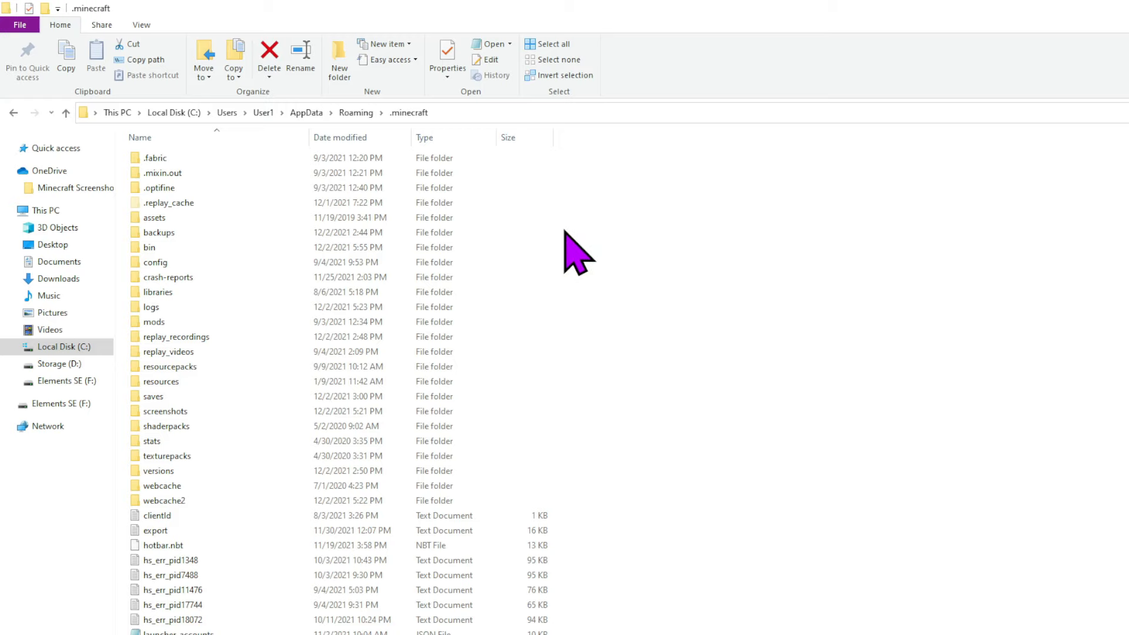
scroll(down, 3)
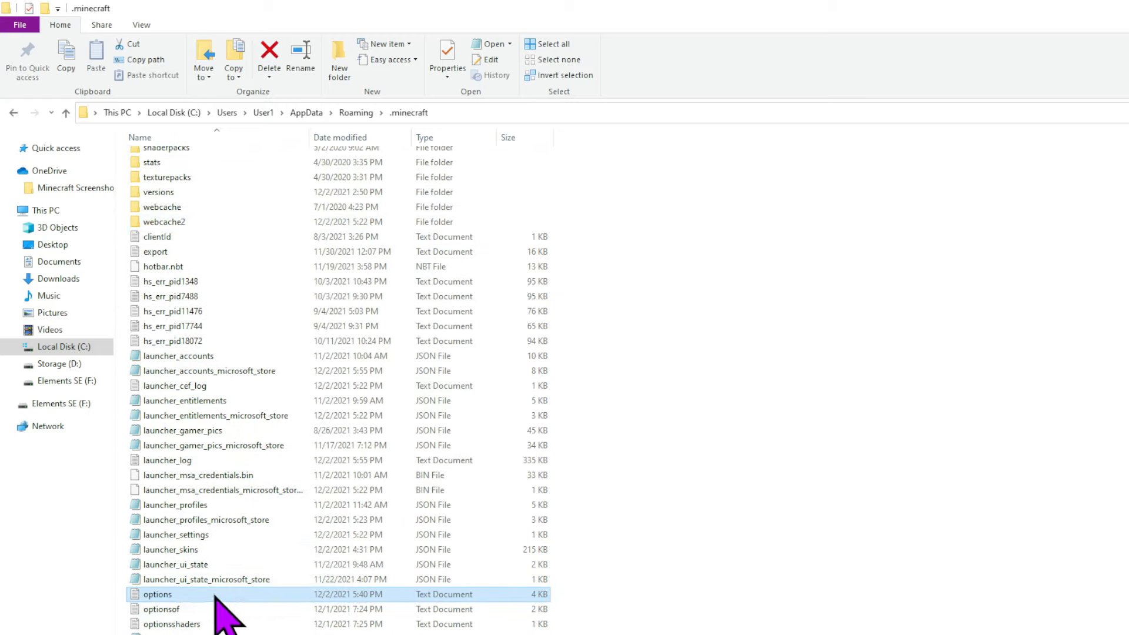
double_click(157, 594)
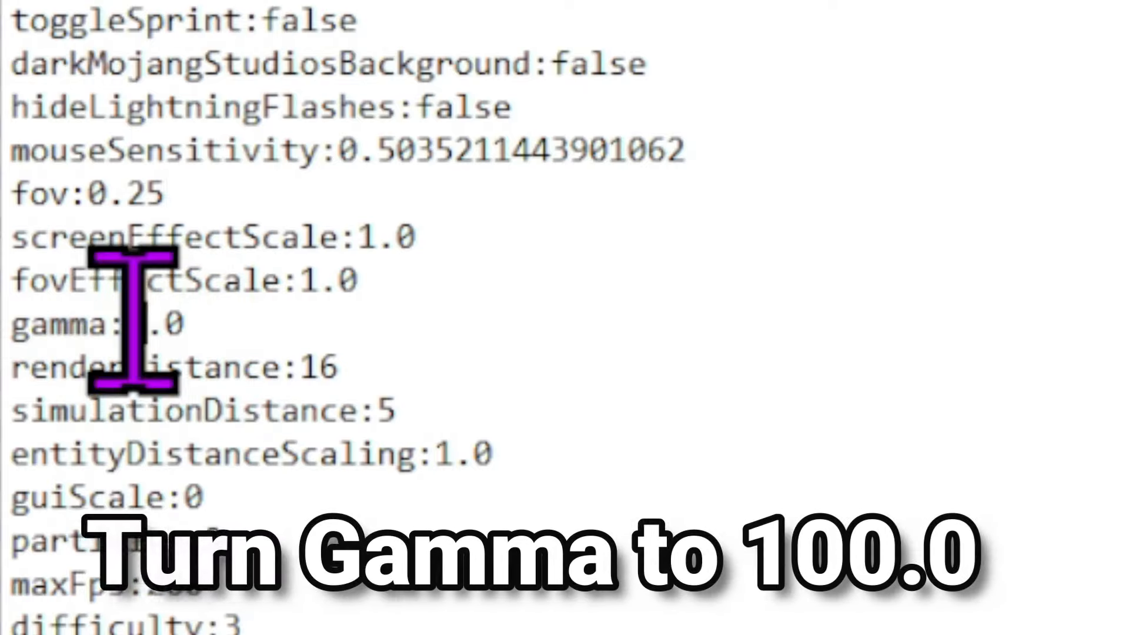
Step: Change the gamma value to 100.0 in options.txt and save the file
text(100.0)
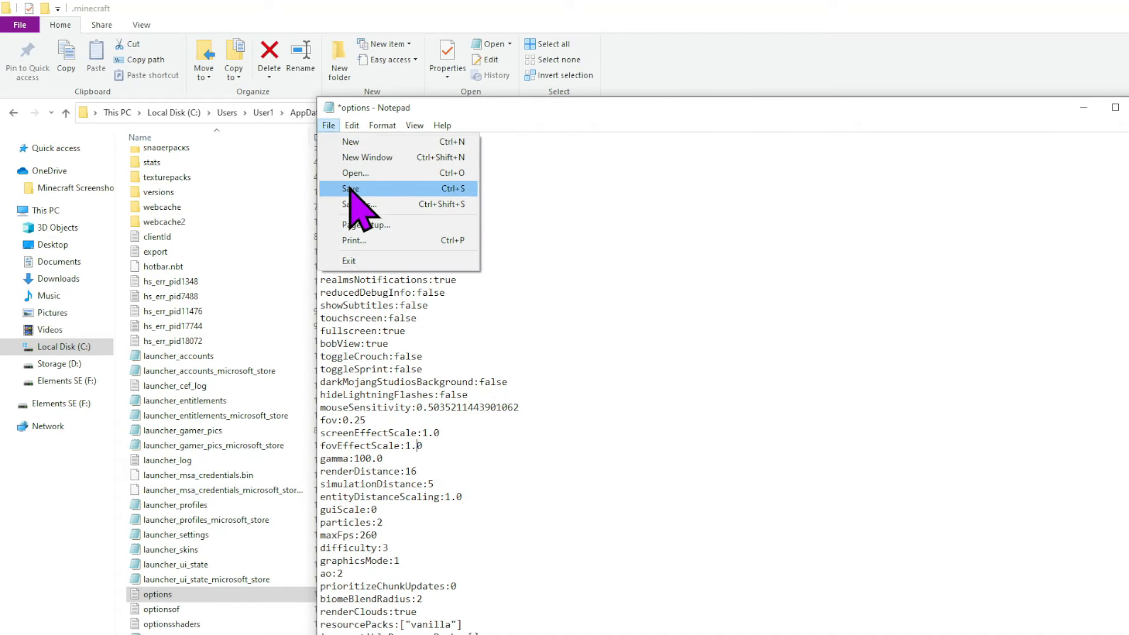
click(349, 189)
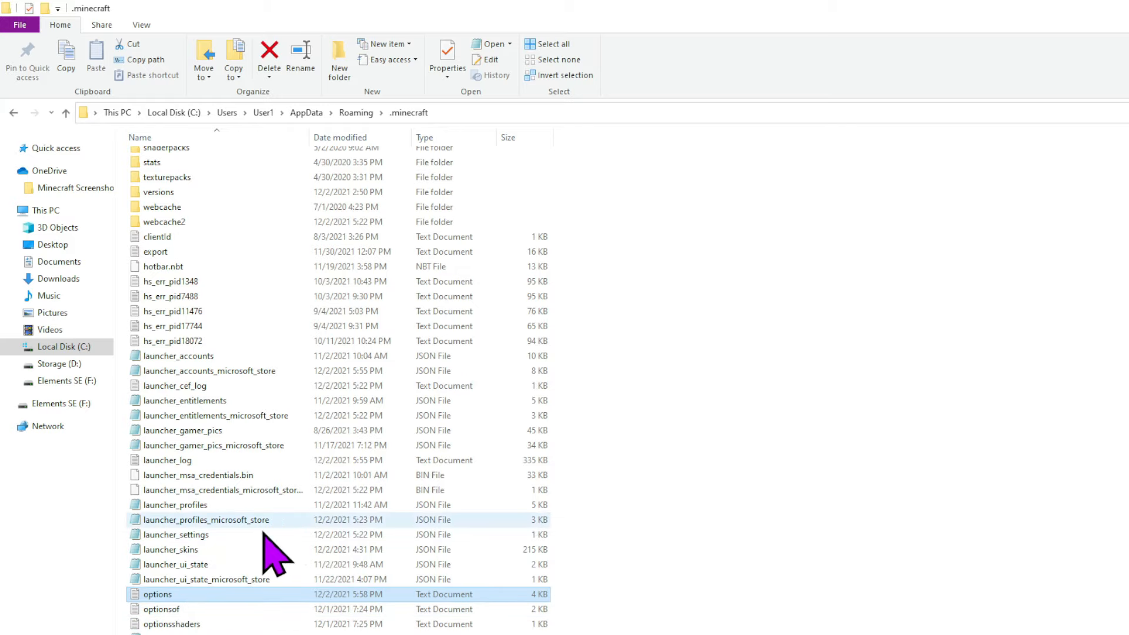
mouse_move(302, 597)
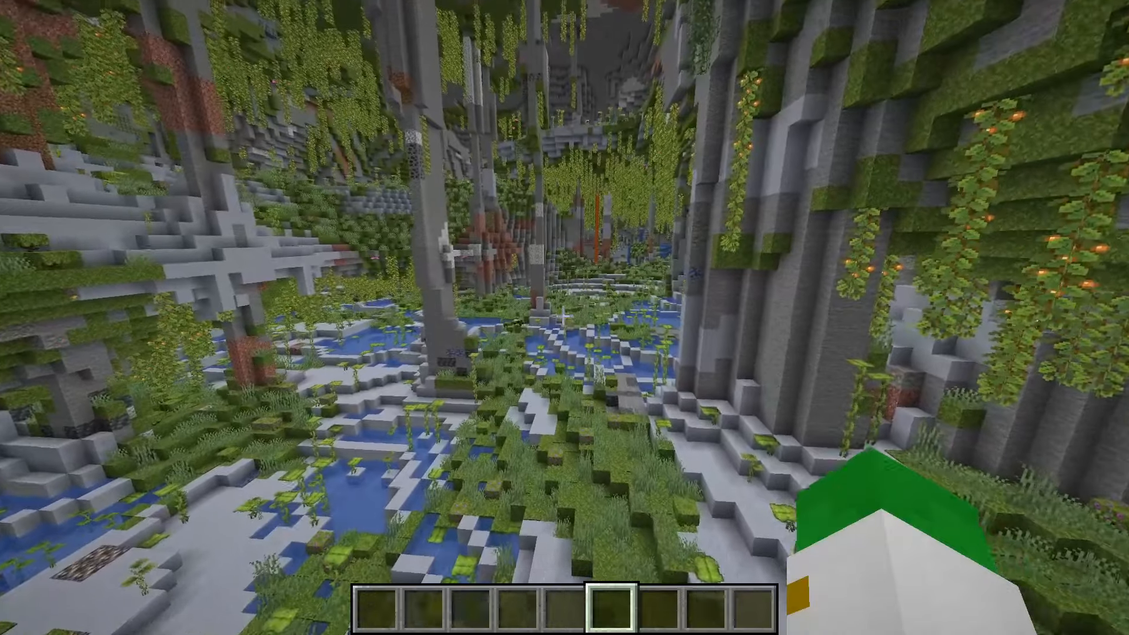
mouse_move(565, 318)
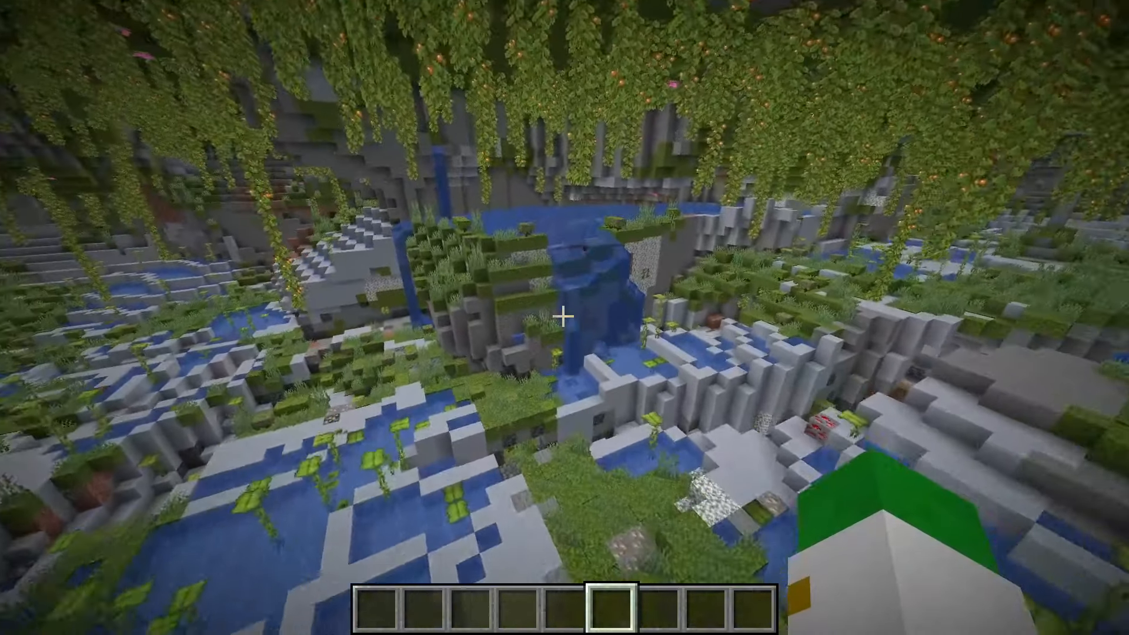
mouse_move(565, 317)
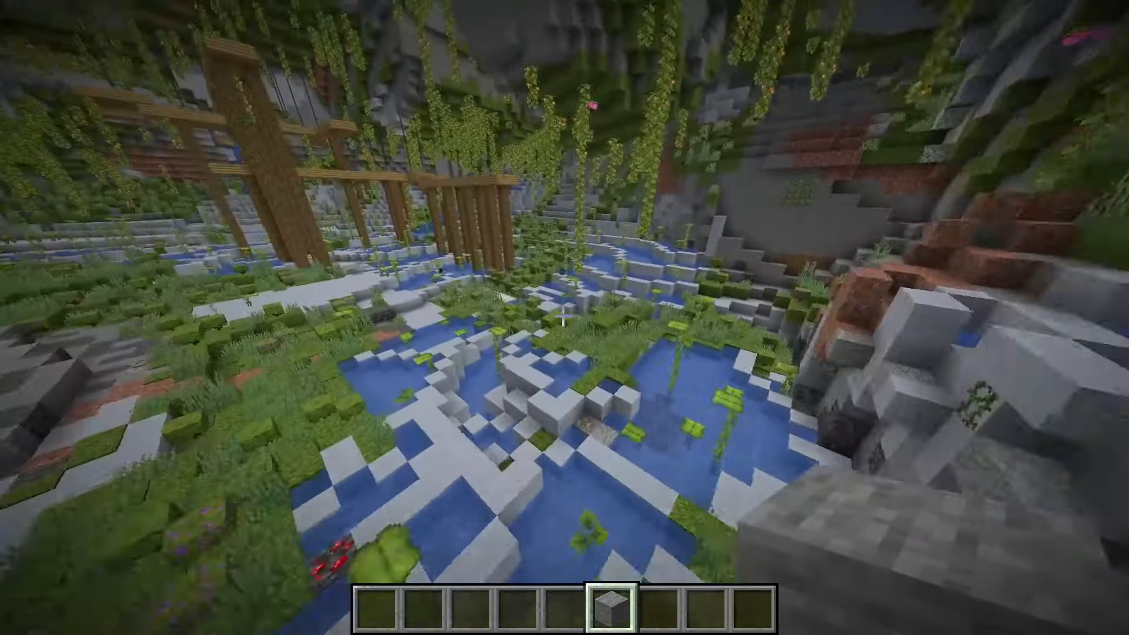
mouse_move(564, 317)
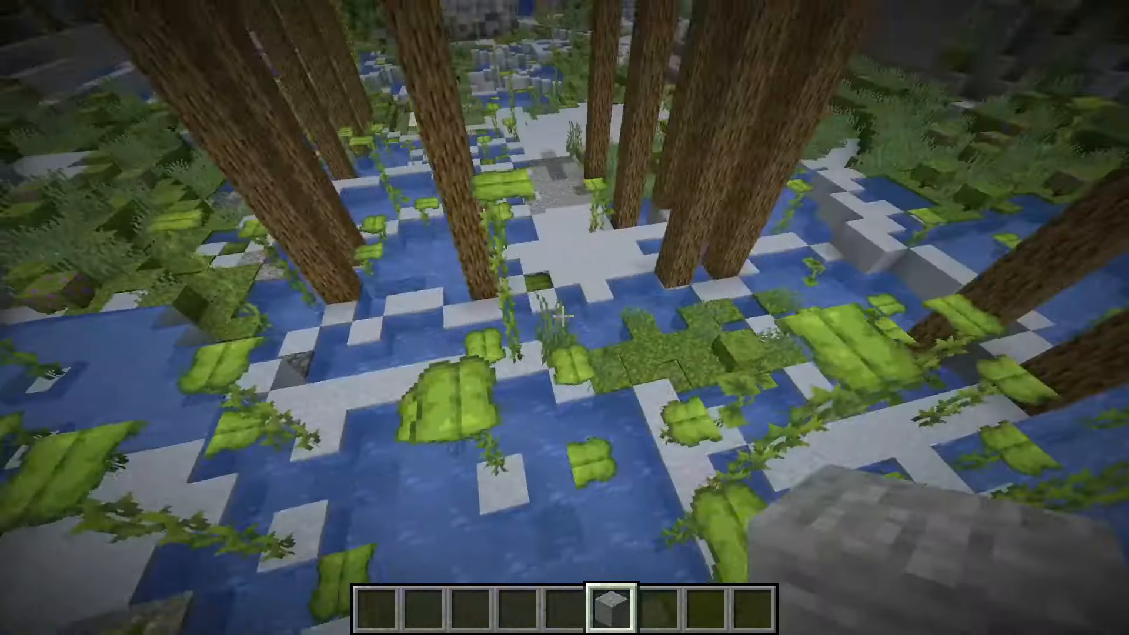
mouse_move(564, 318)
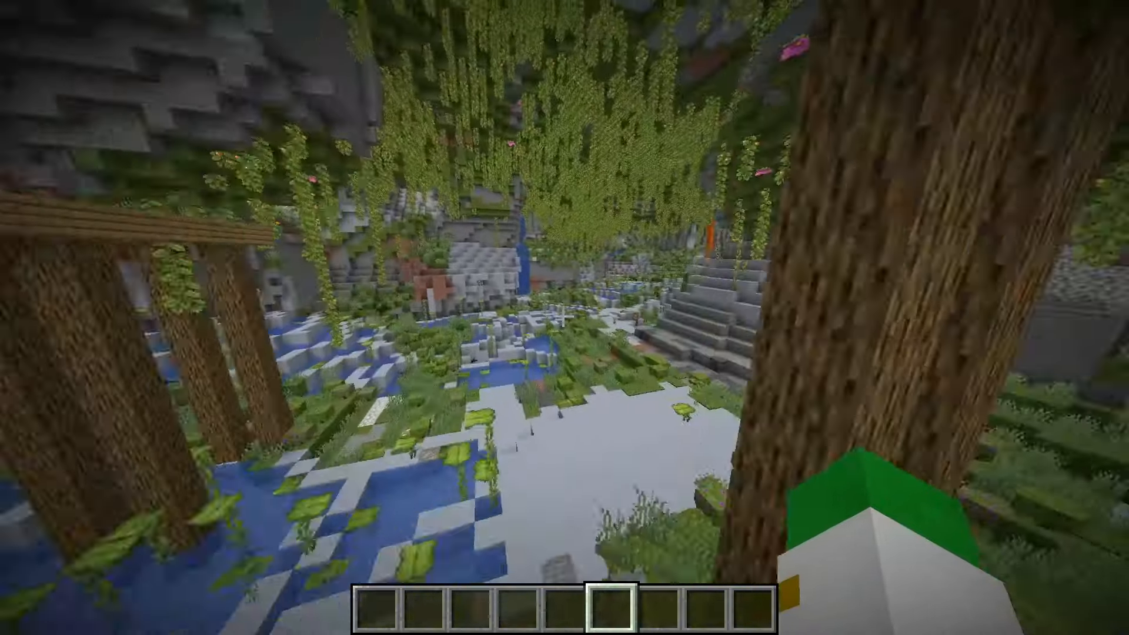
mouse_move(564, 317)
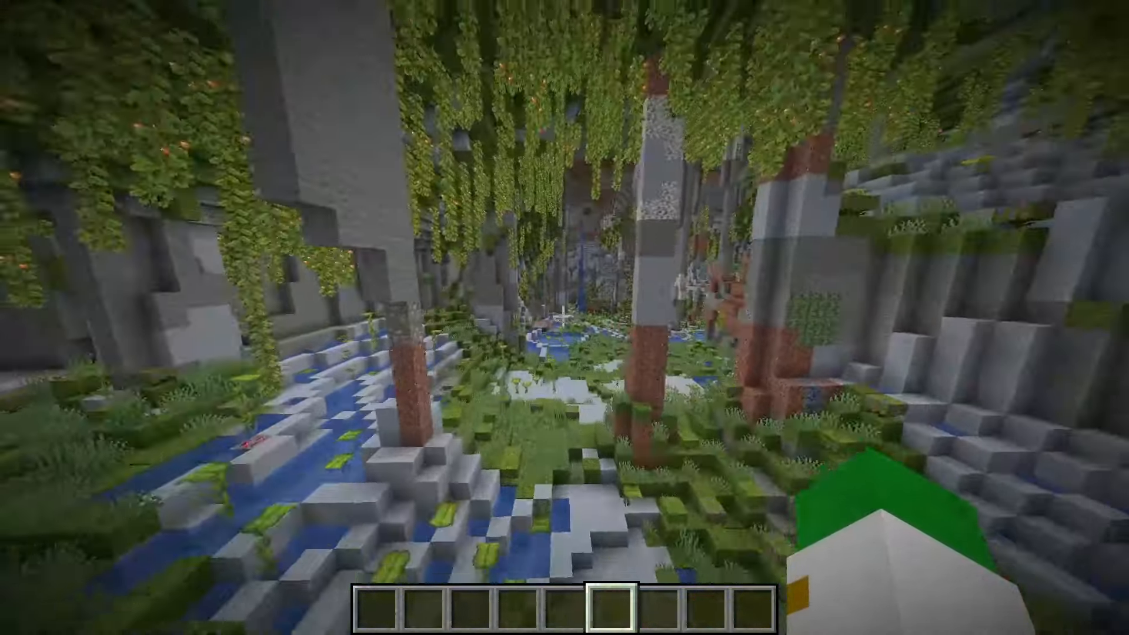
mouse_move(564, 318)
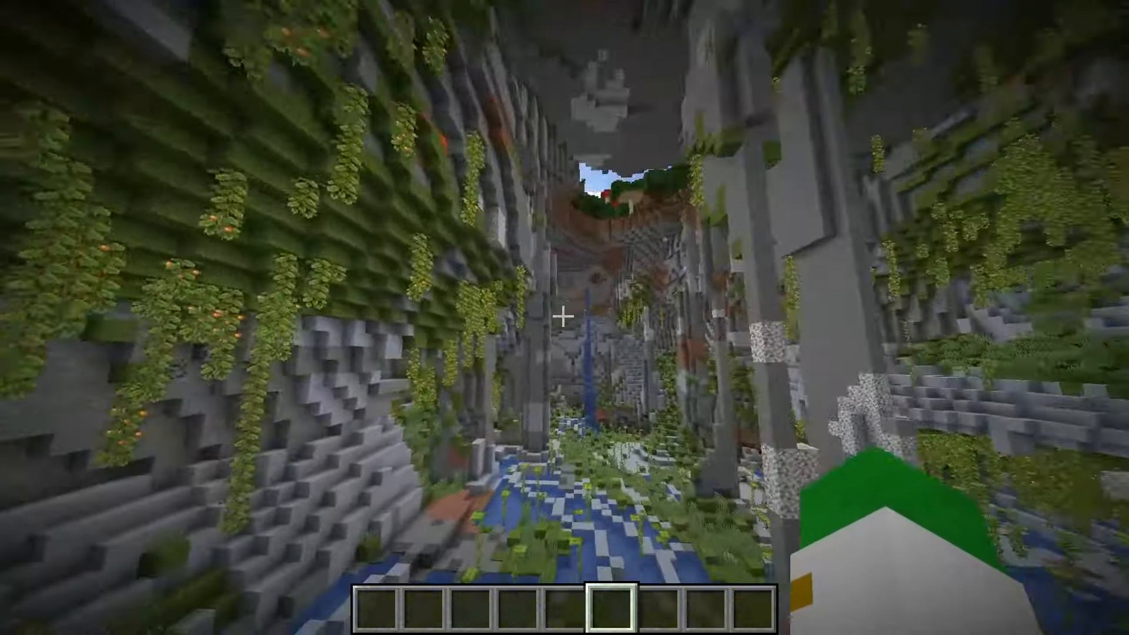
mouse_move(565, 318)
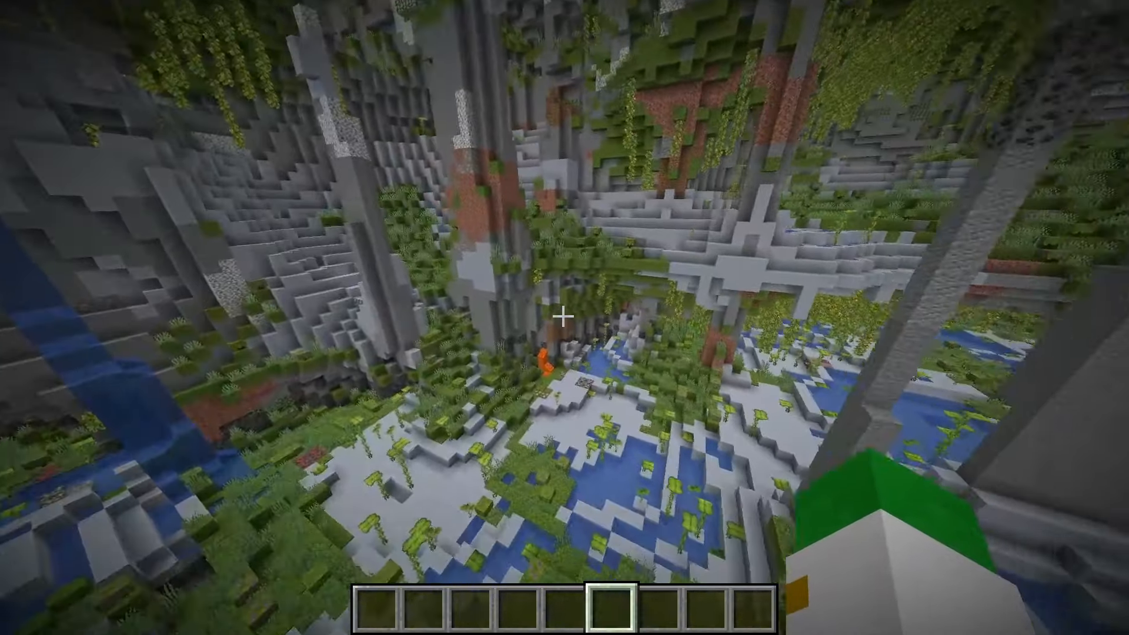
mouse_move(565, 318)
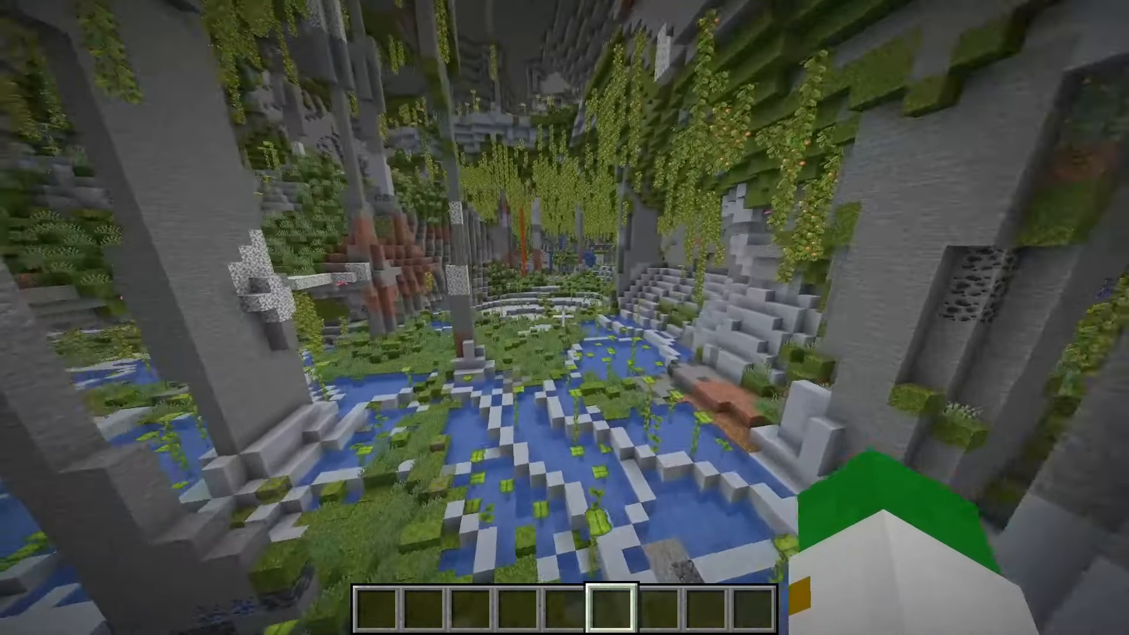
mouse_move(564, 317)
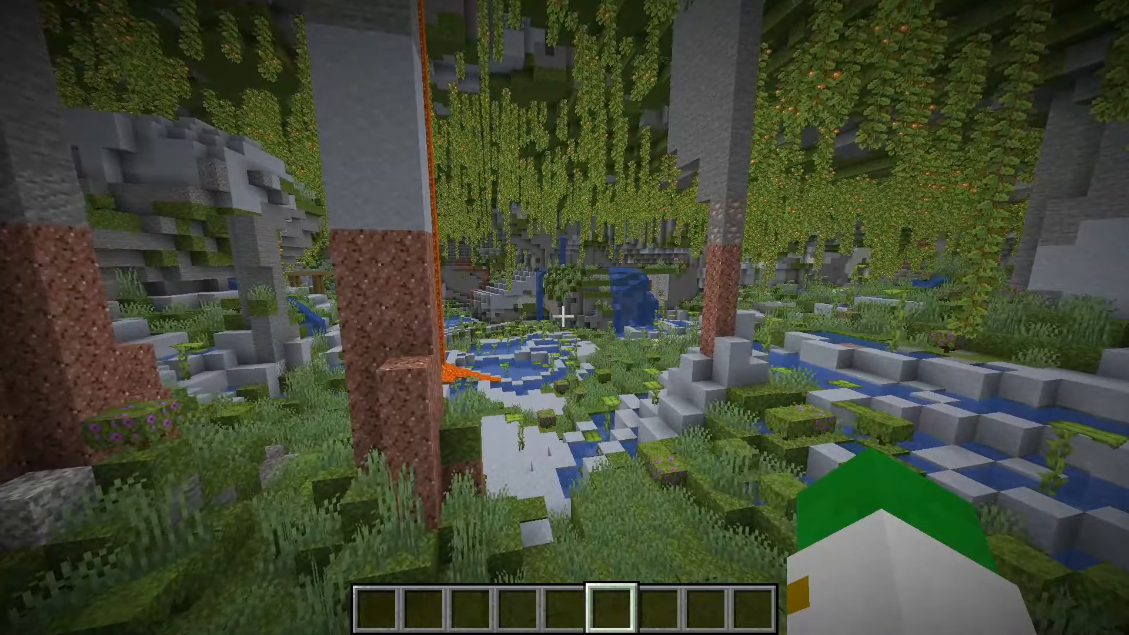
mouse_move(565, 318)
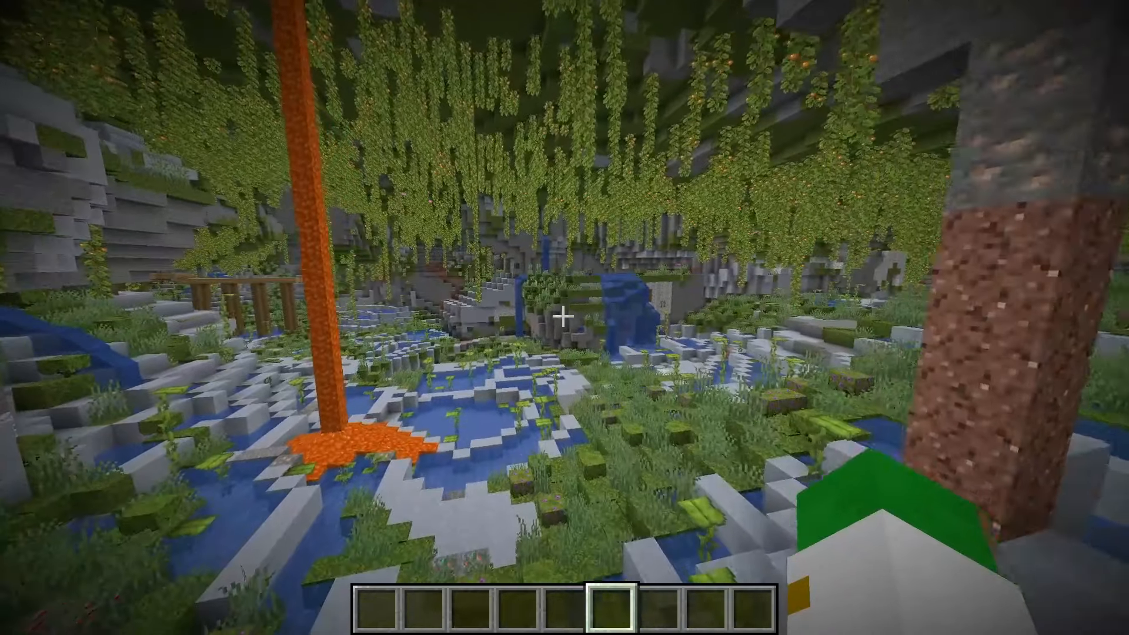
mouse_move(565, 318)
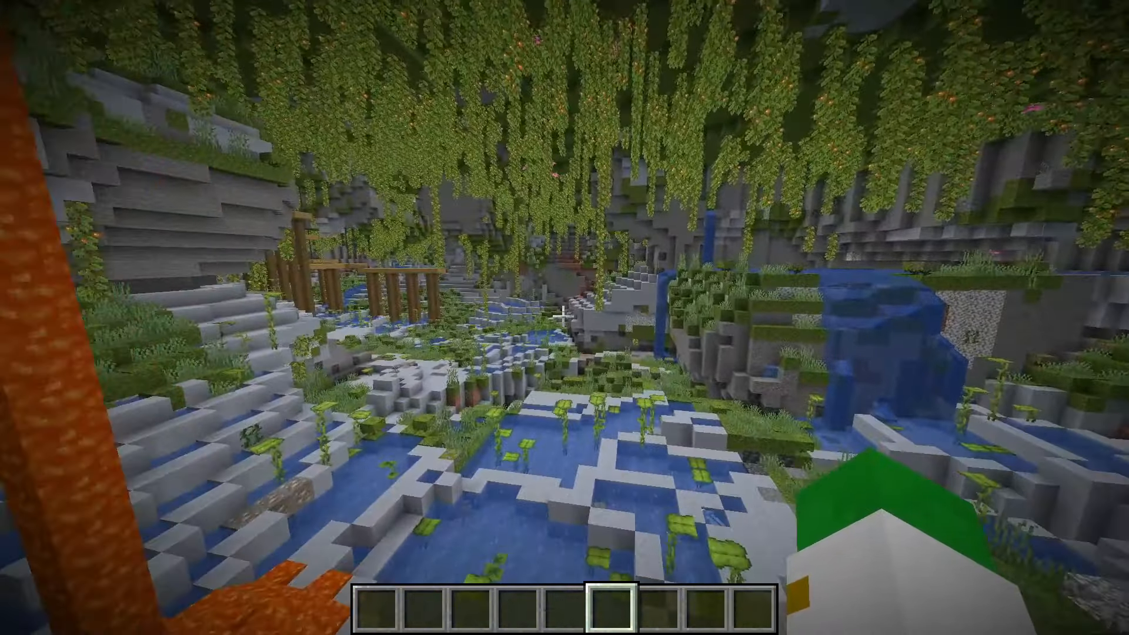
key(Escape)
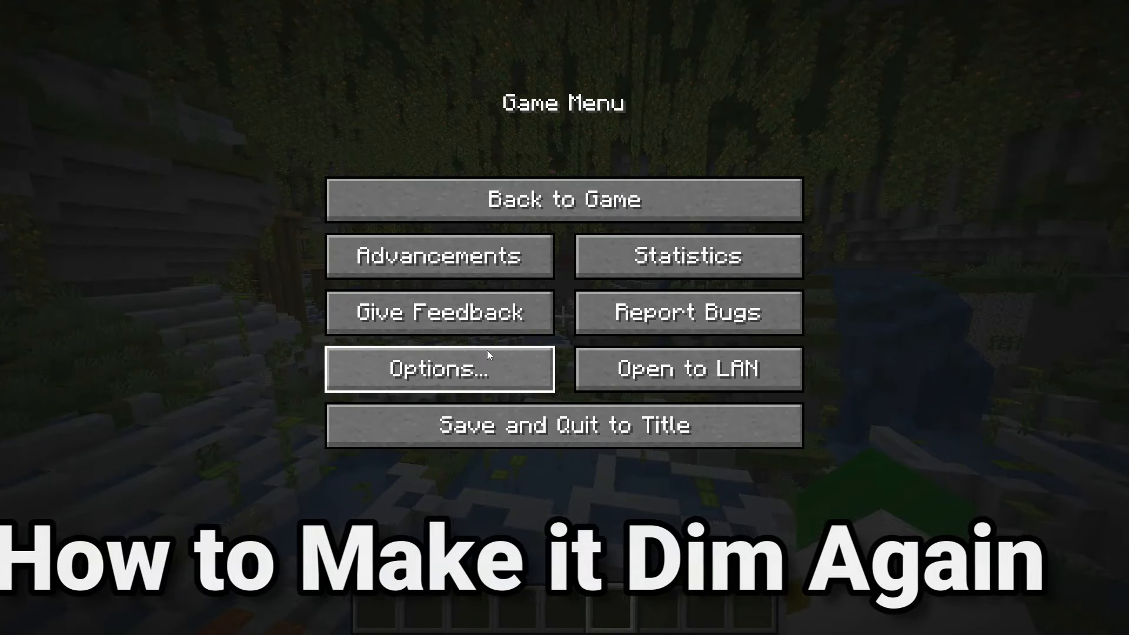
click(440, 369)
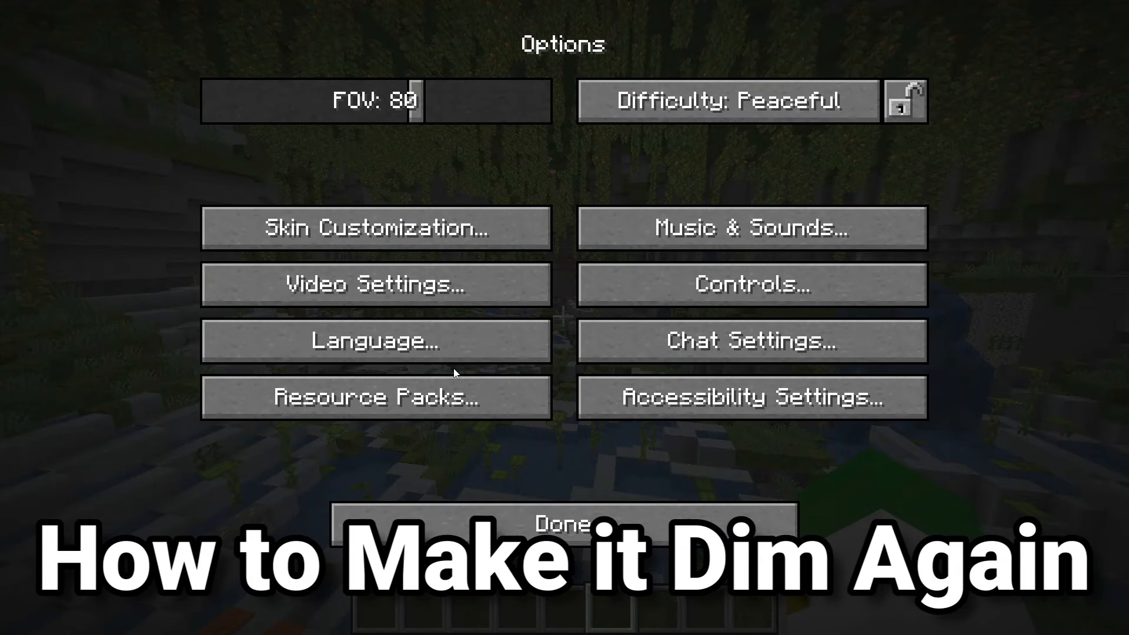
click(374, 284)
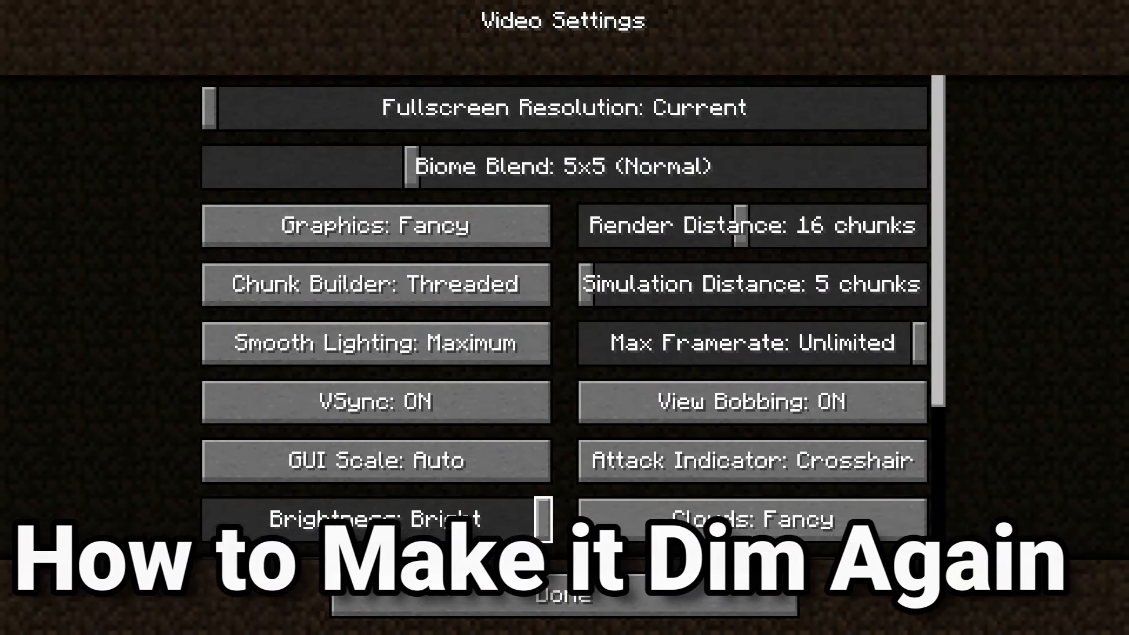
scroll(down, 3)
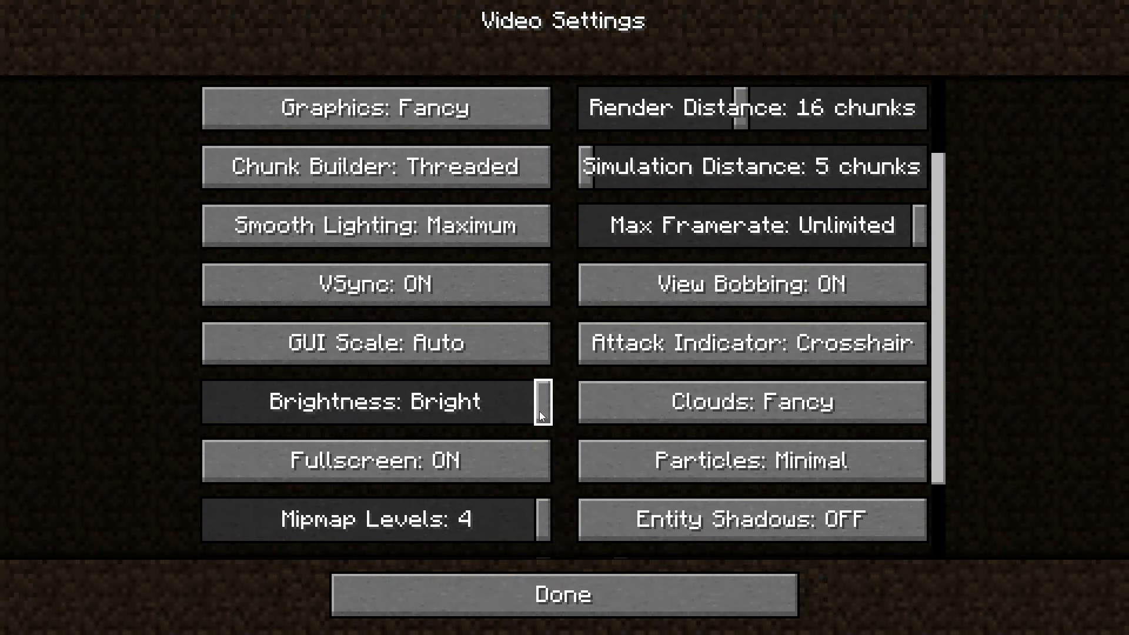
mouse_move(494, 420)
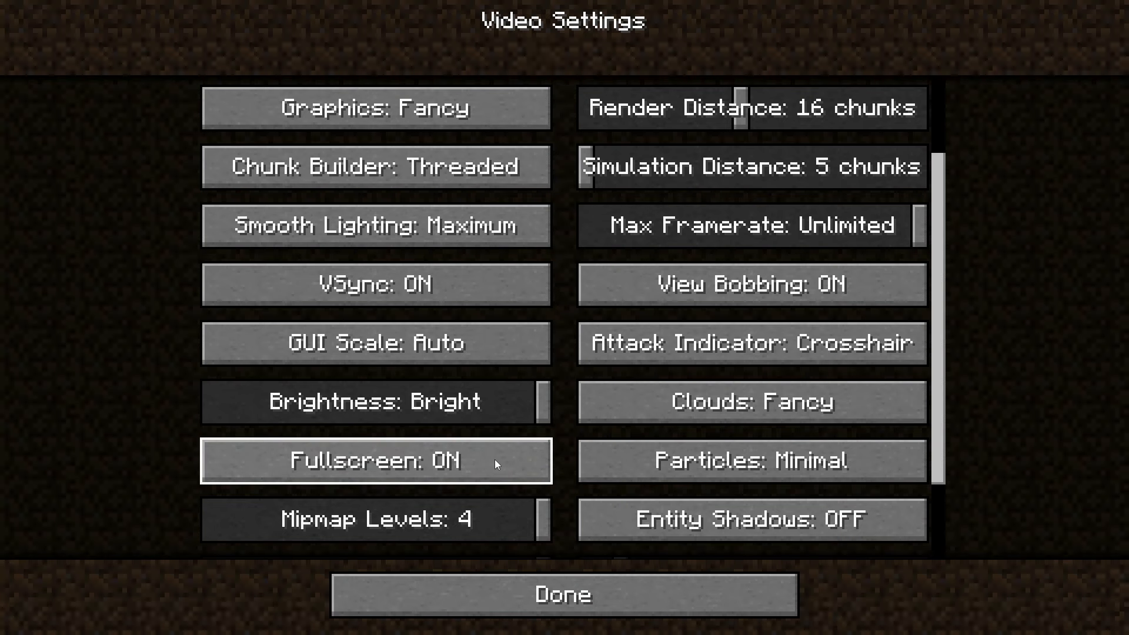
mouse_move(505, 438)
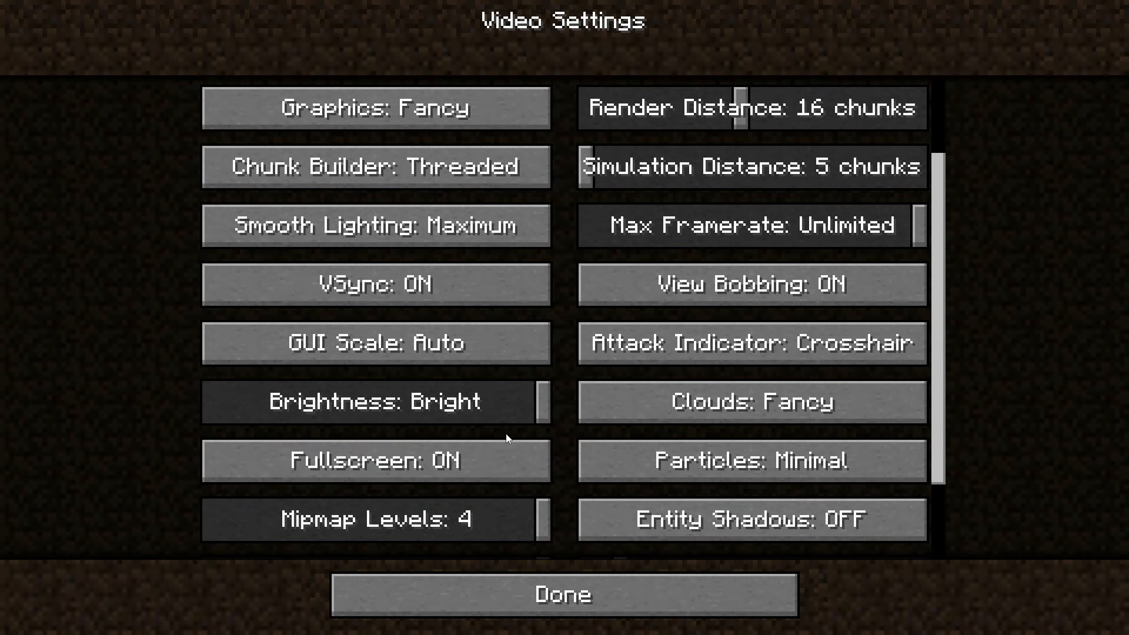
click(564, 594)
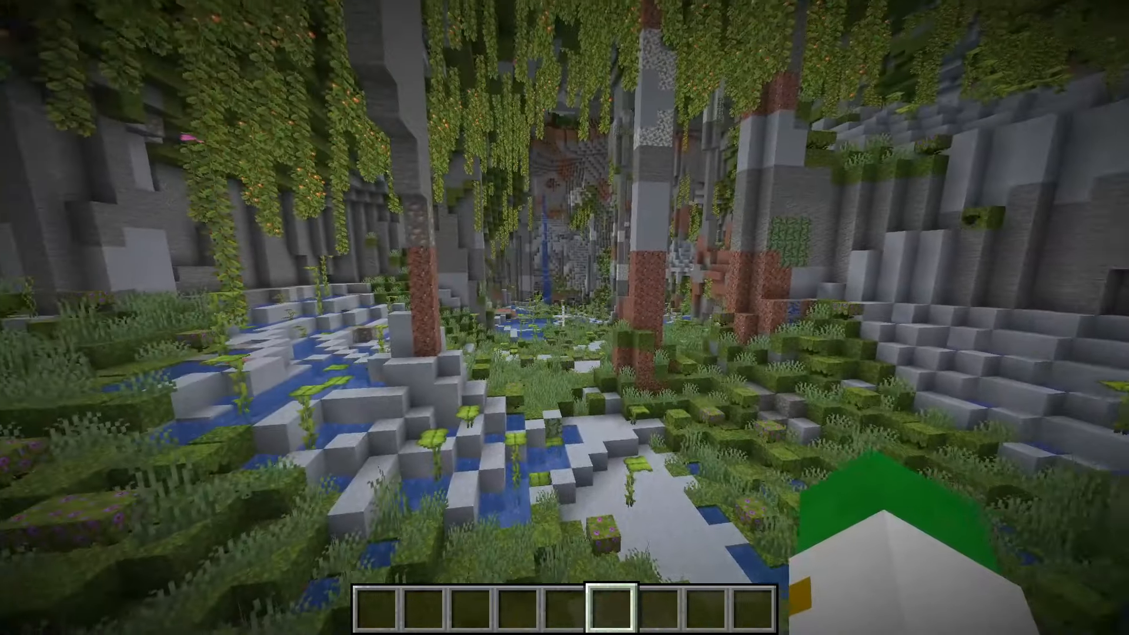
Step: Switch the camera to front-facing third-person view of the character in the lit cave
key(F5)
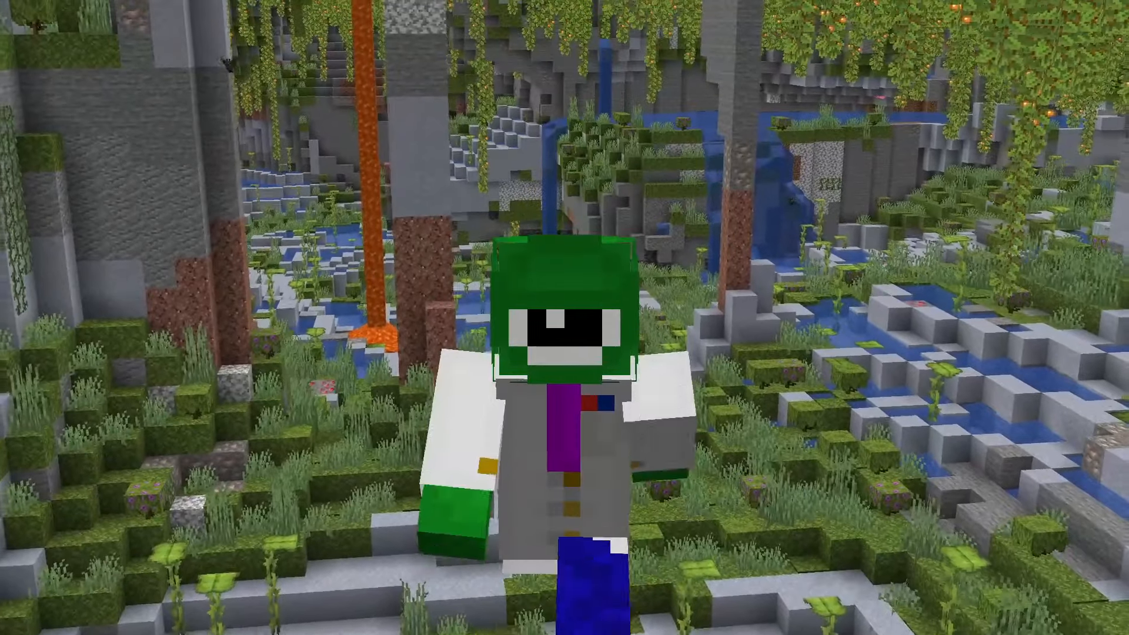
mouse_move(565, 318)
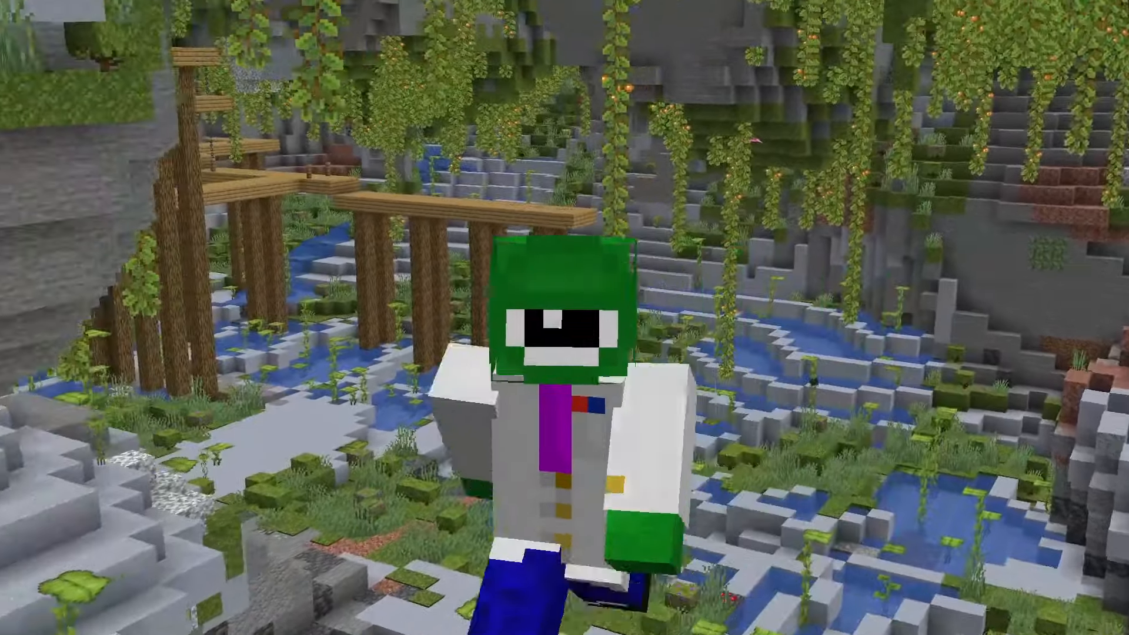
mouse_move(565, 318)
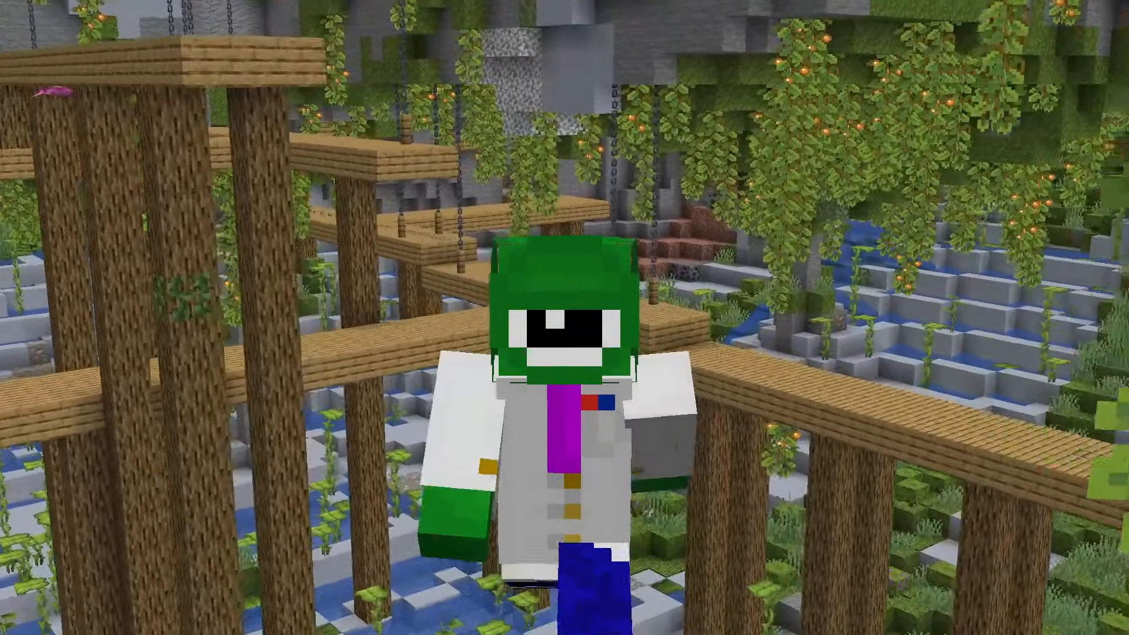
mouse_move(564, 317)
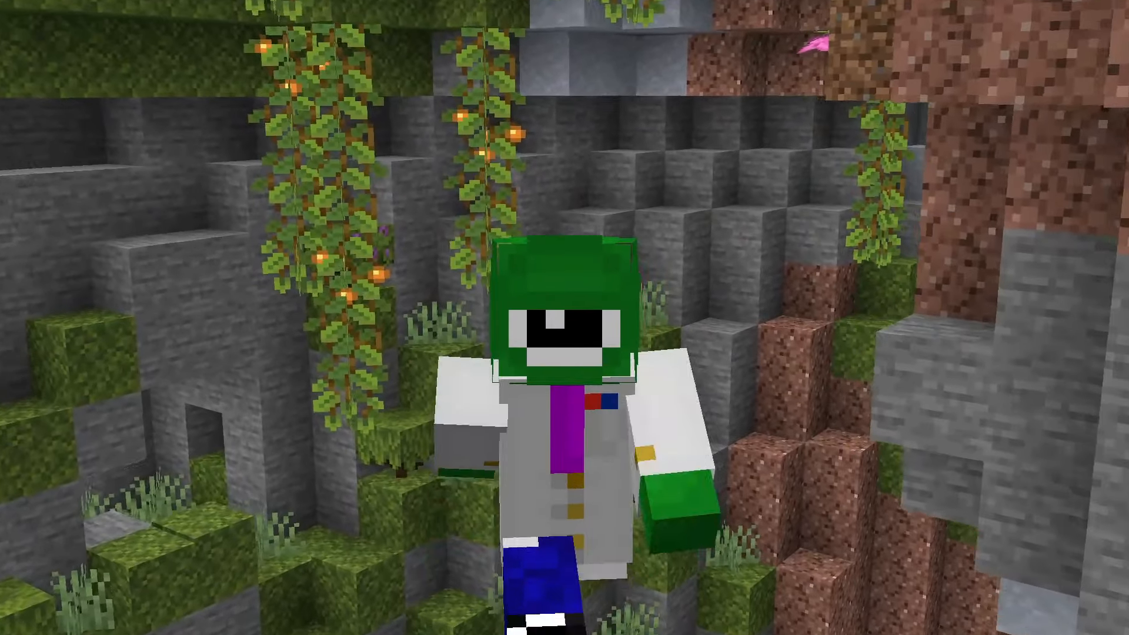
mouse_move(564, 317)
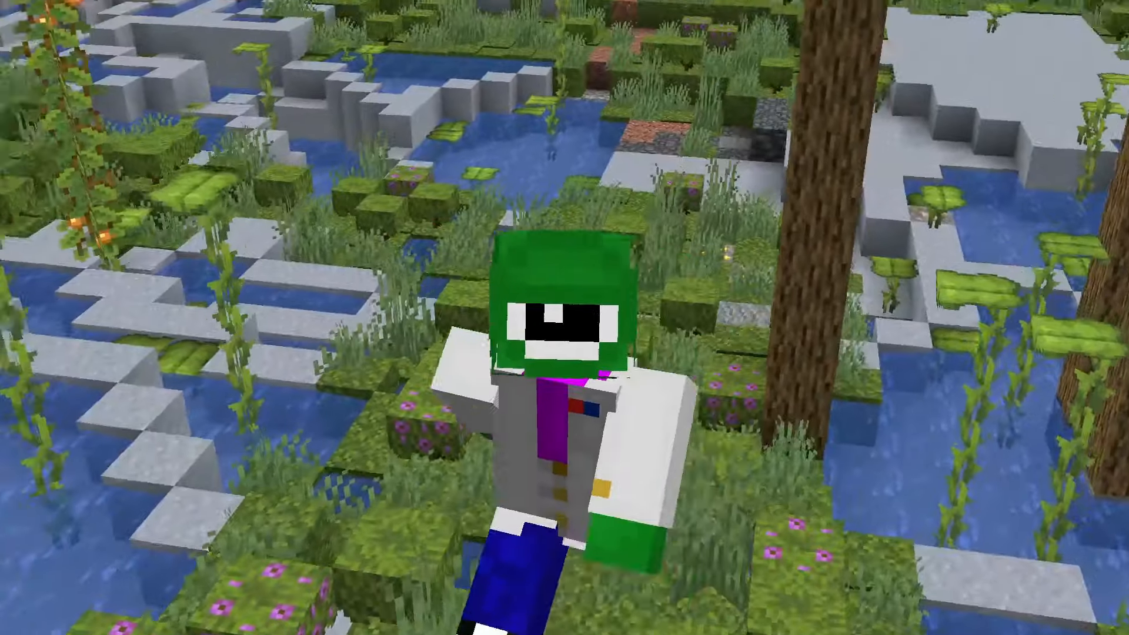
mouse_move(565, 318)
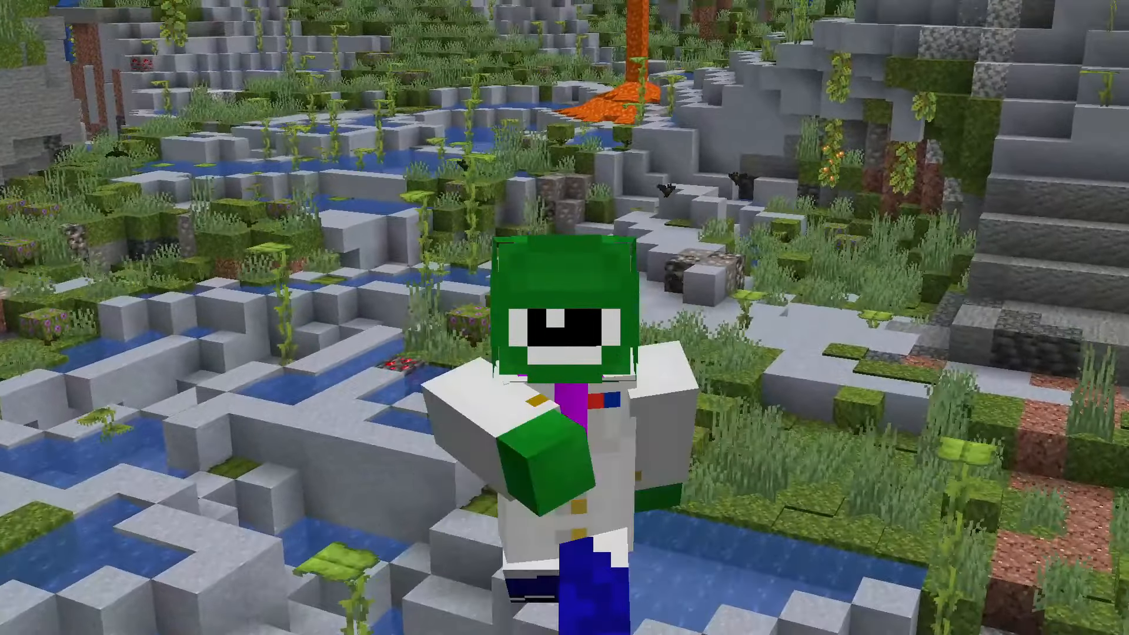